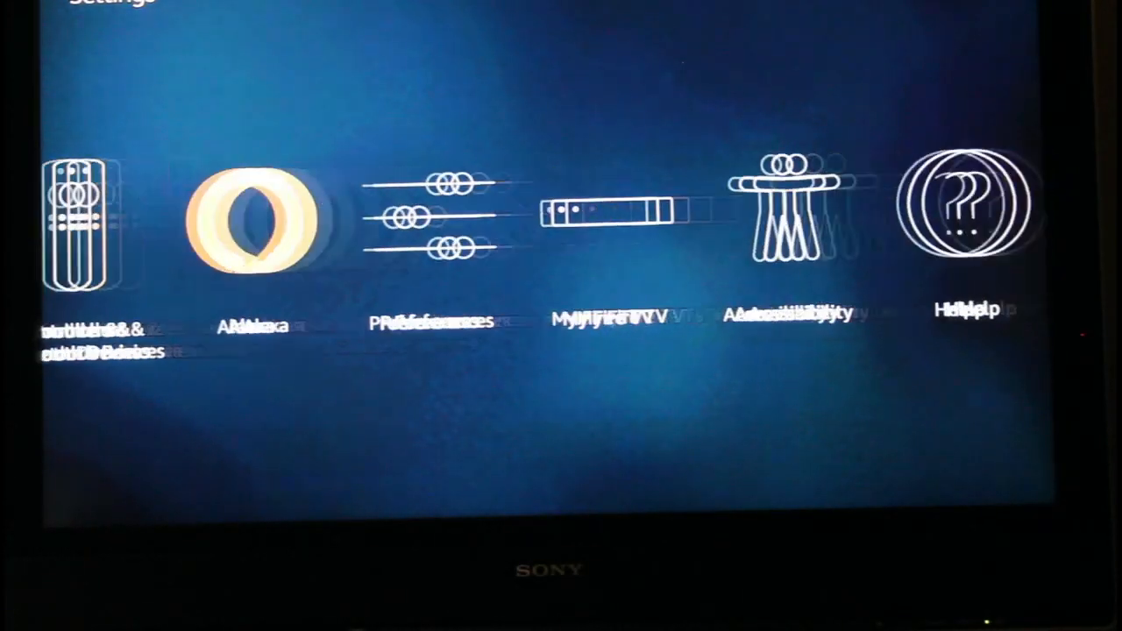
Turn on Apps from Unknown Sources under My Fire TV developer options and accept the warning
{"action": "scroll", "scroll_direction": "right", "scroll_amount": 3}
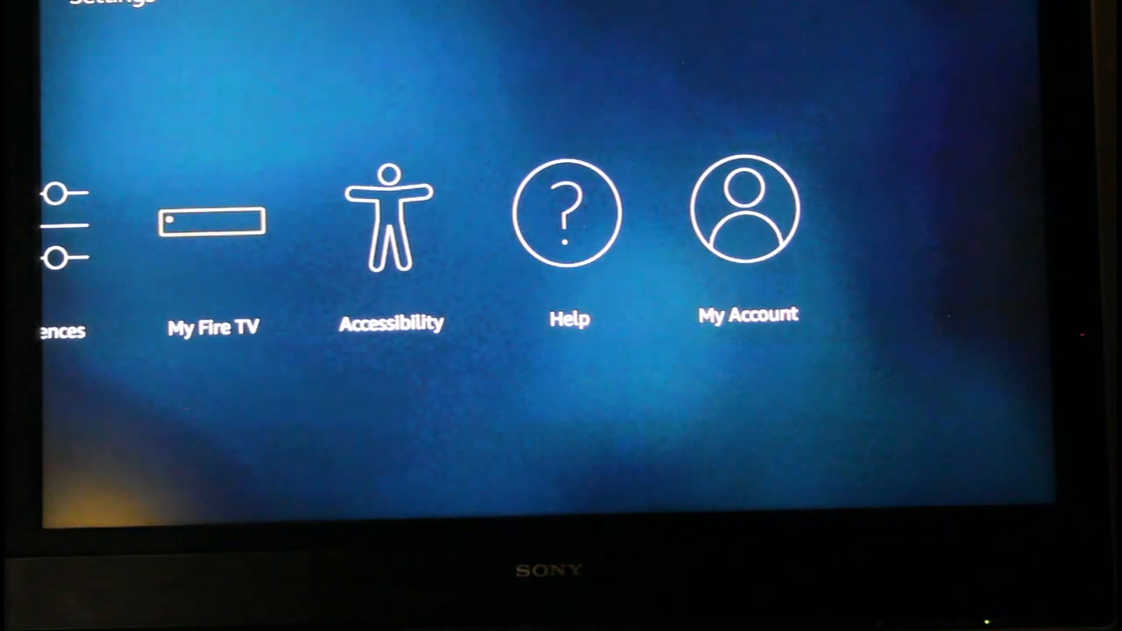
{"action": "left_click", "coordinate": [212, 225]}
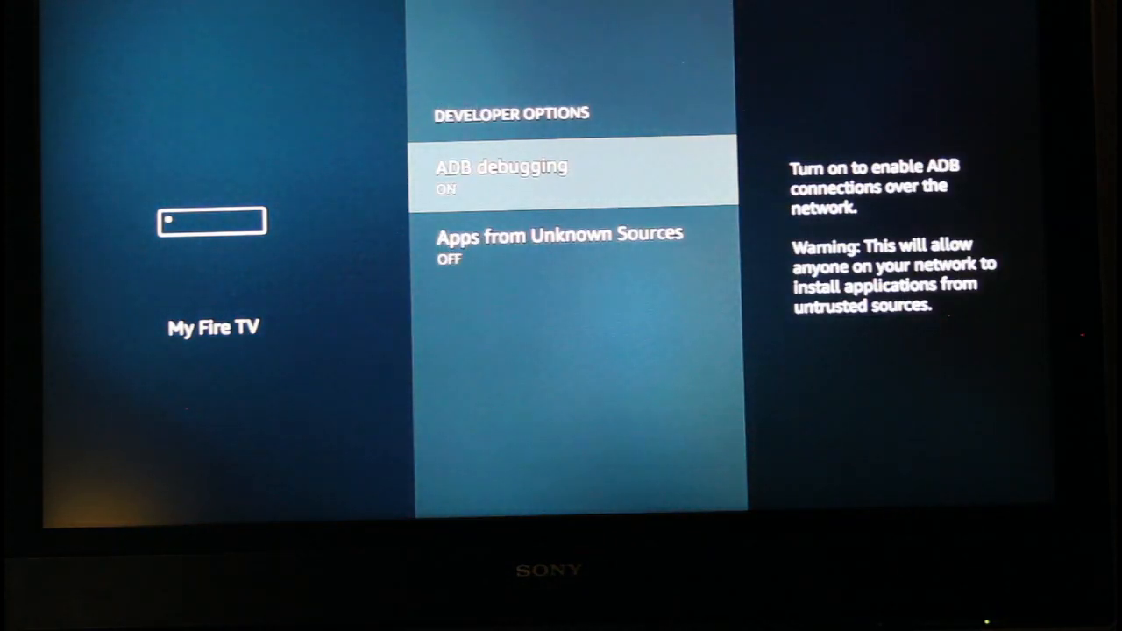
{"action": "left_click", "coordinate": [558, 245]}
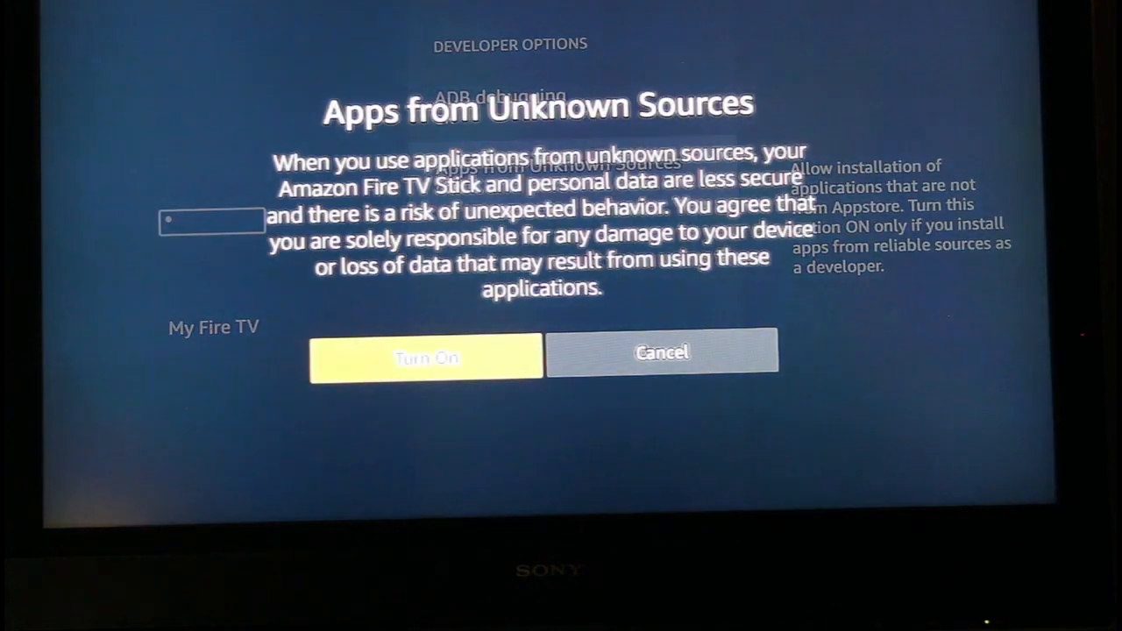
{"action": "left_click", "coordinate": [424, 356]}
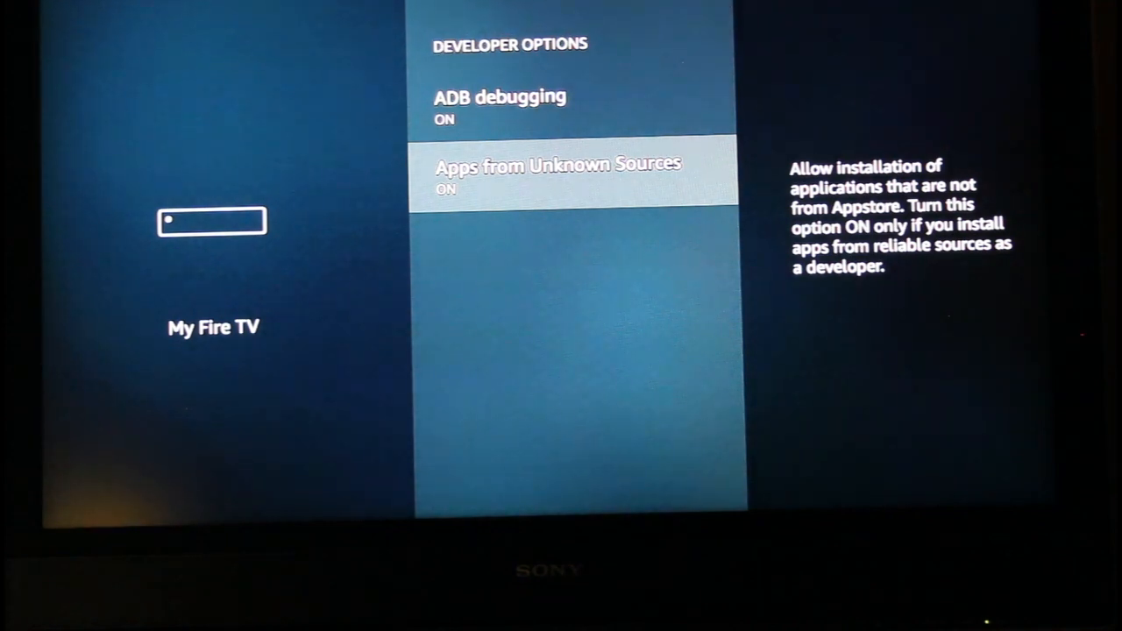
{"action": "key", "text": "Back"}
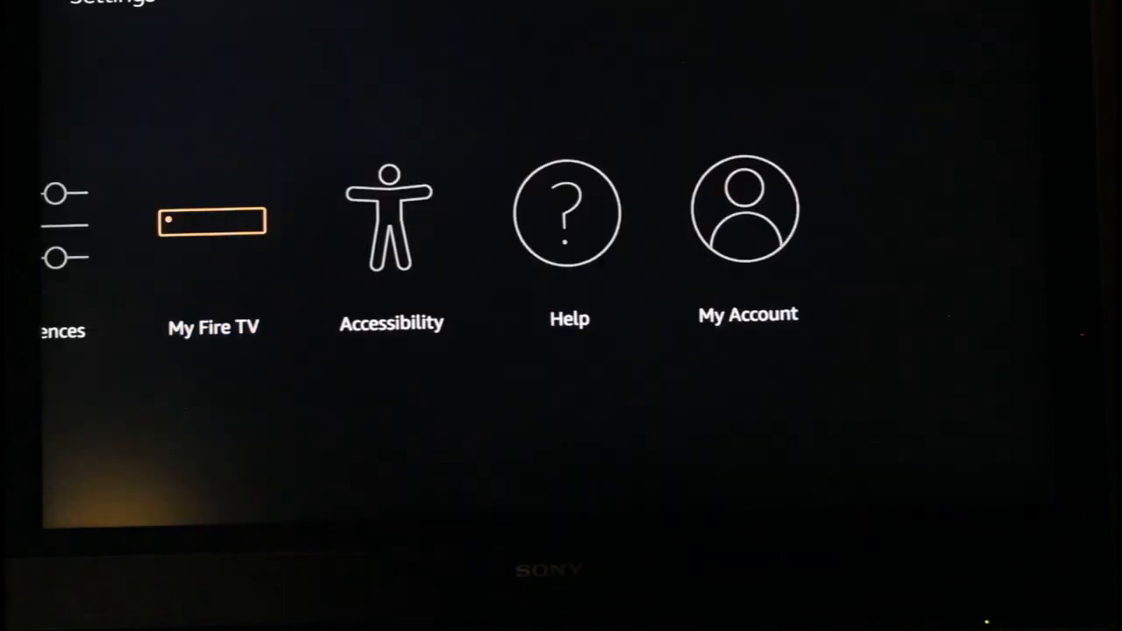
Show the See All library of Your Apps & Channels with Downloader among the tiles
{"action": "scroll", "scroll_direction": "left", "scroll_amount": 3}
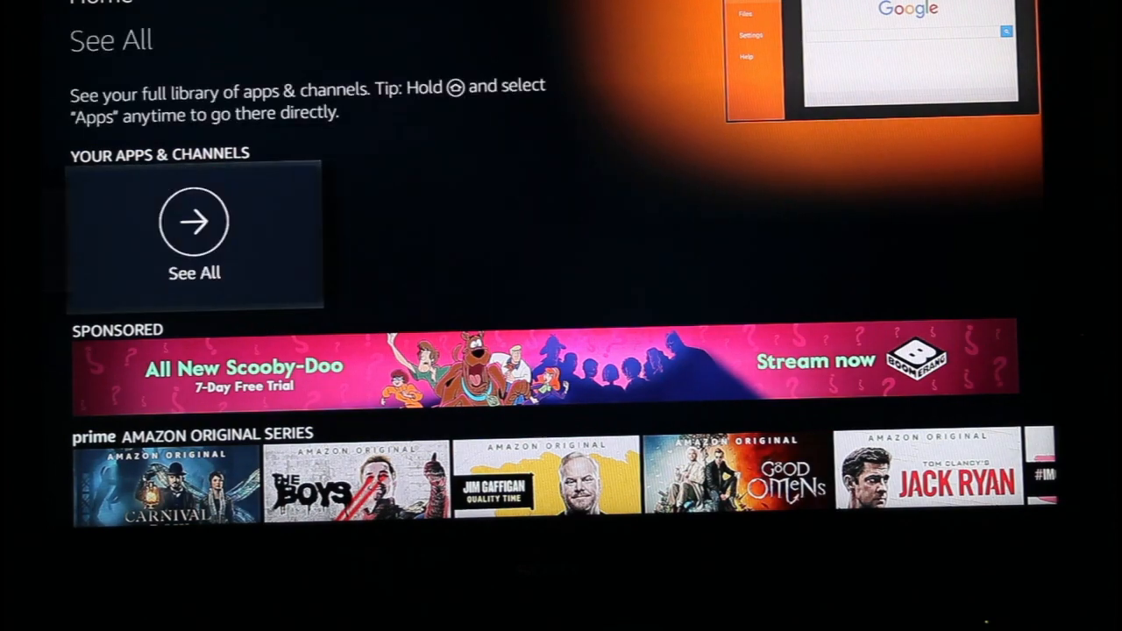
{"action": "left_click", "coordinate": [193, 221]}
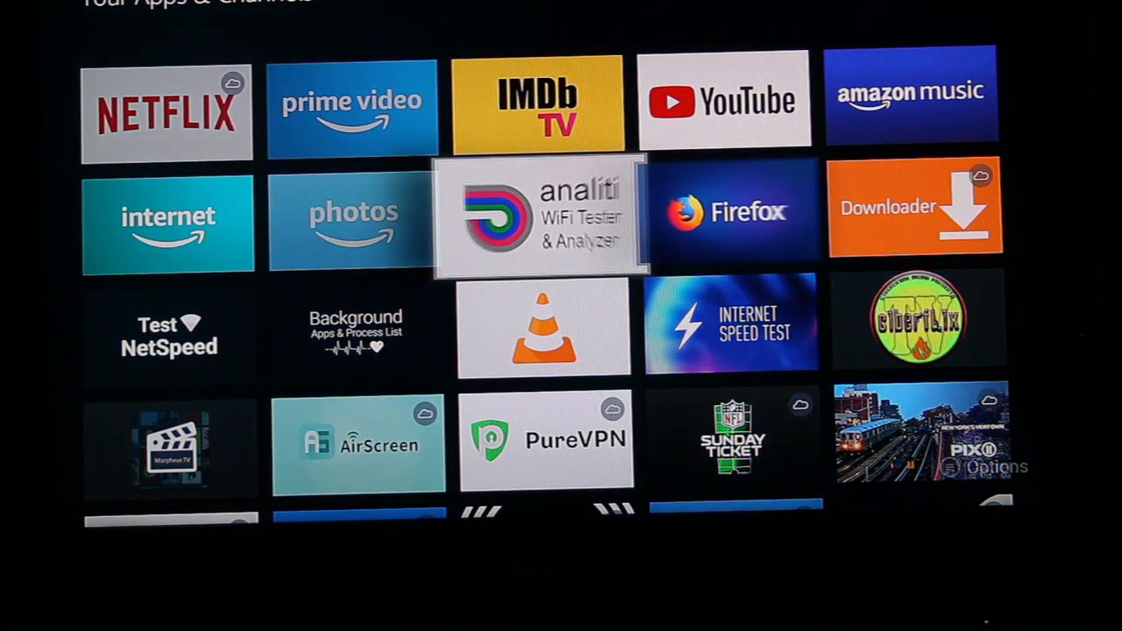
{"action": "key", "text": "Left"}
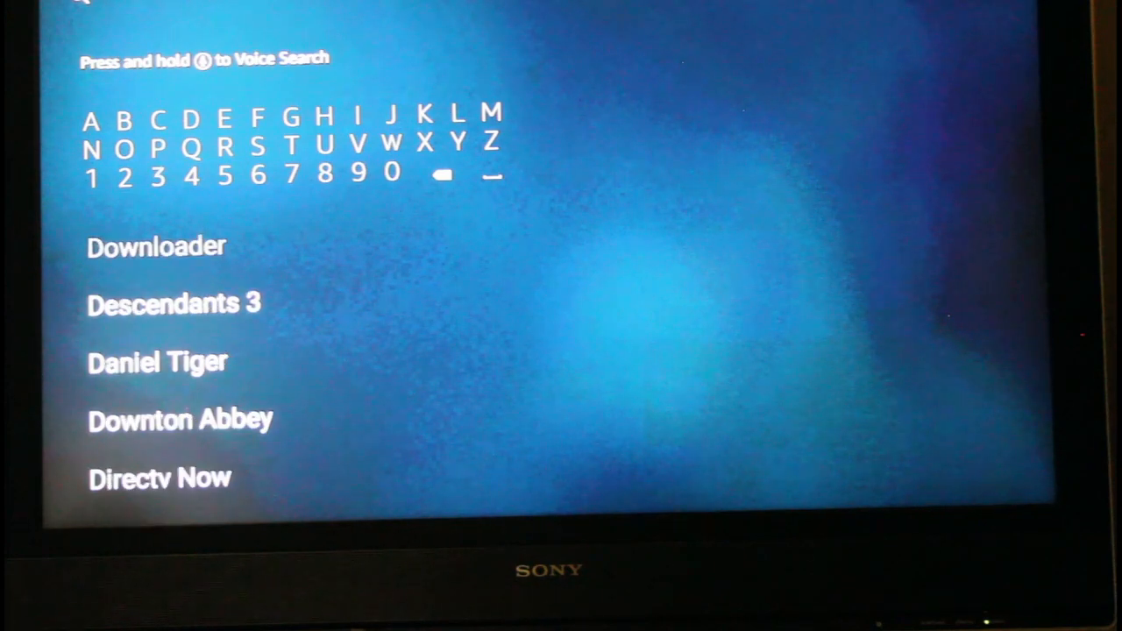
Search for 'Downloader' with the on-screen letters and launch it from the suggestions
{"action": "left_click", "coordinate": [95, 119]}
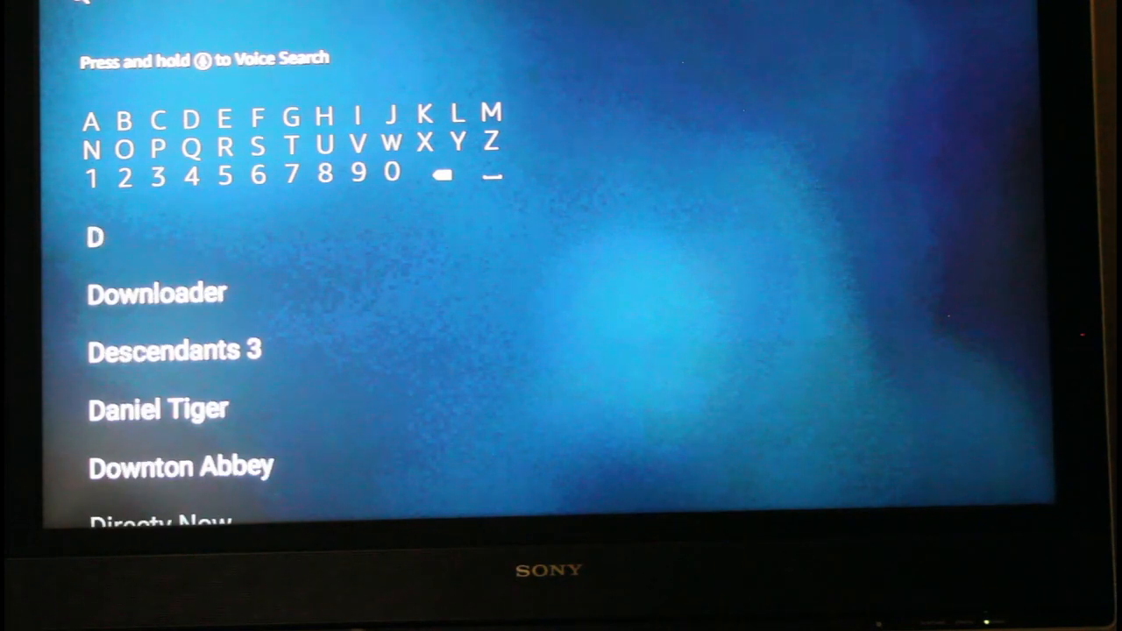
{"action": "left_click", "coordinate": [176, 349]}
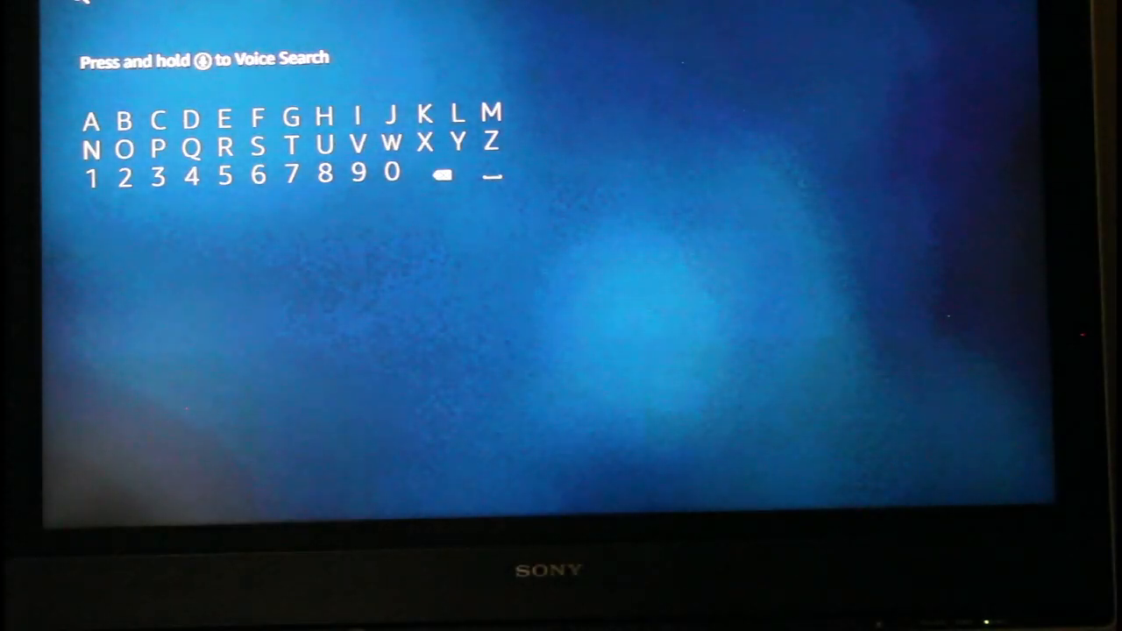
{"action": "left_click", "coordinate": [189, 119]}
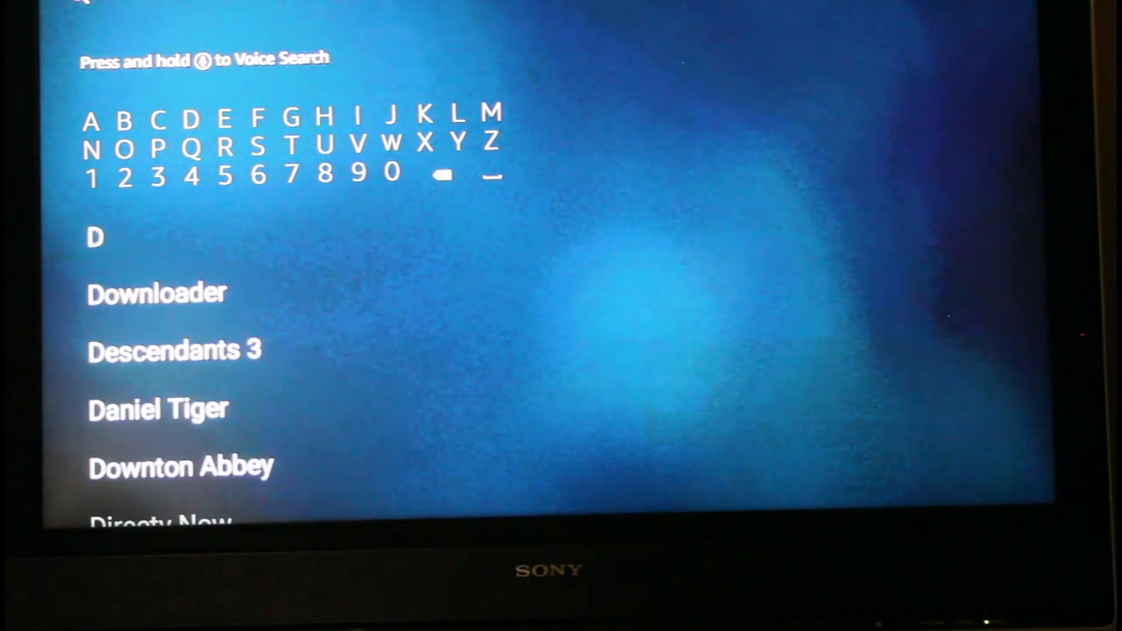
{"action": "left_click", "coordinate": [125, 120]}
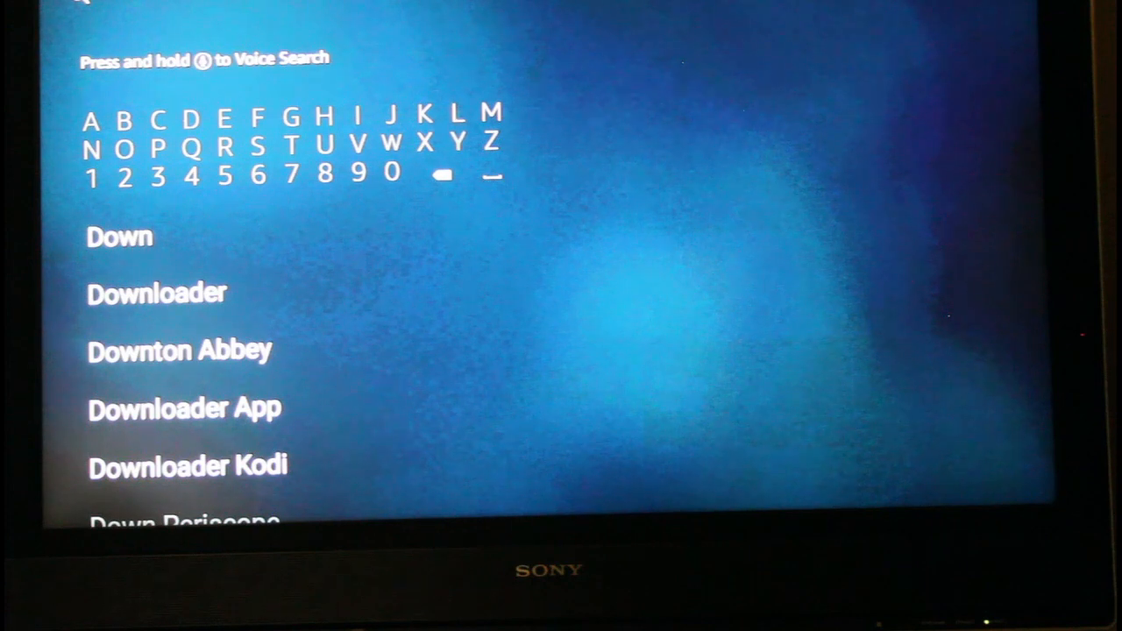
{"action": "left_click", "coordinate": [456, 115]}
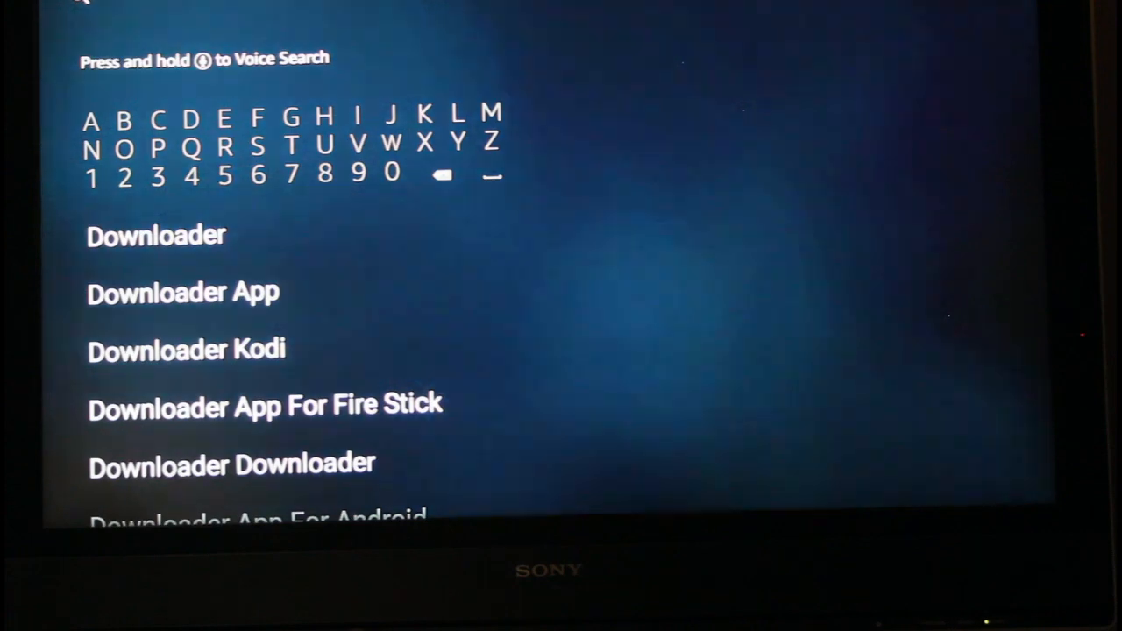
{"action": "left_click", "coordinate": [156, 235]}
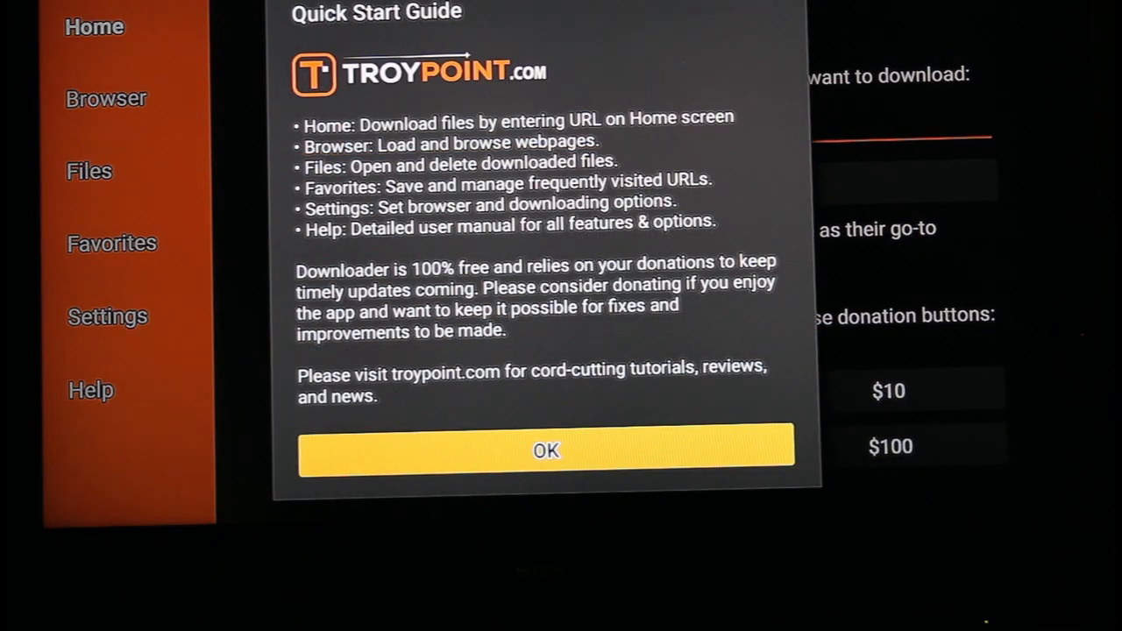
Dismiss the guide, enable JavaScript in Downloader's settings, and return to the URL home page
{"action": "left_click", "coordinate": [545, 449]}
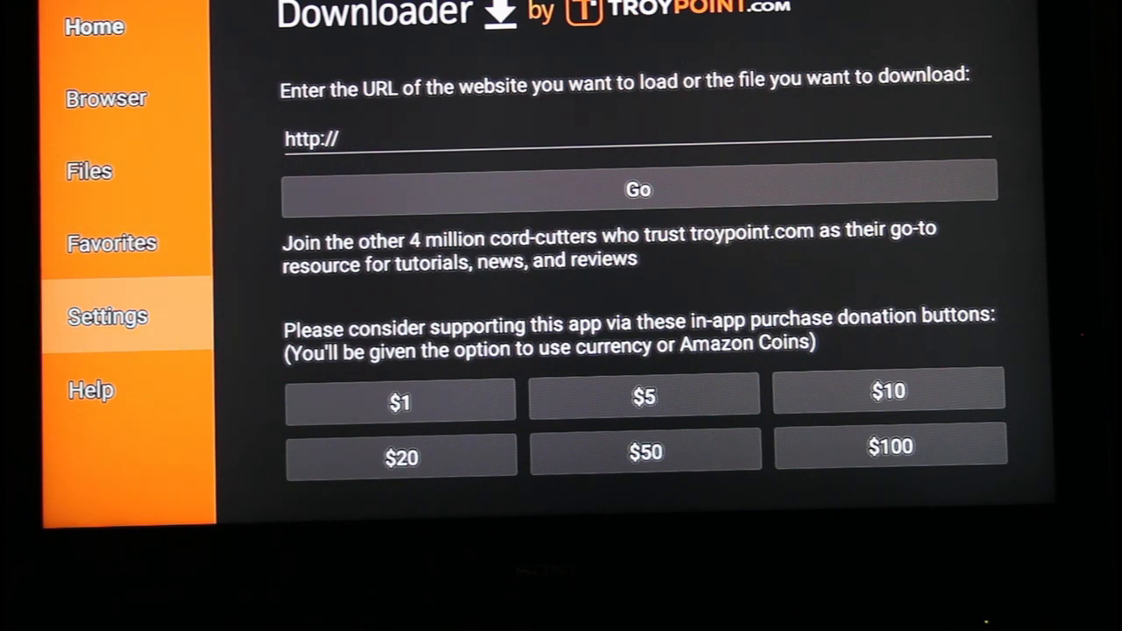
{"action": "left_click", "coordinate": [109, 316]}
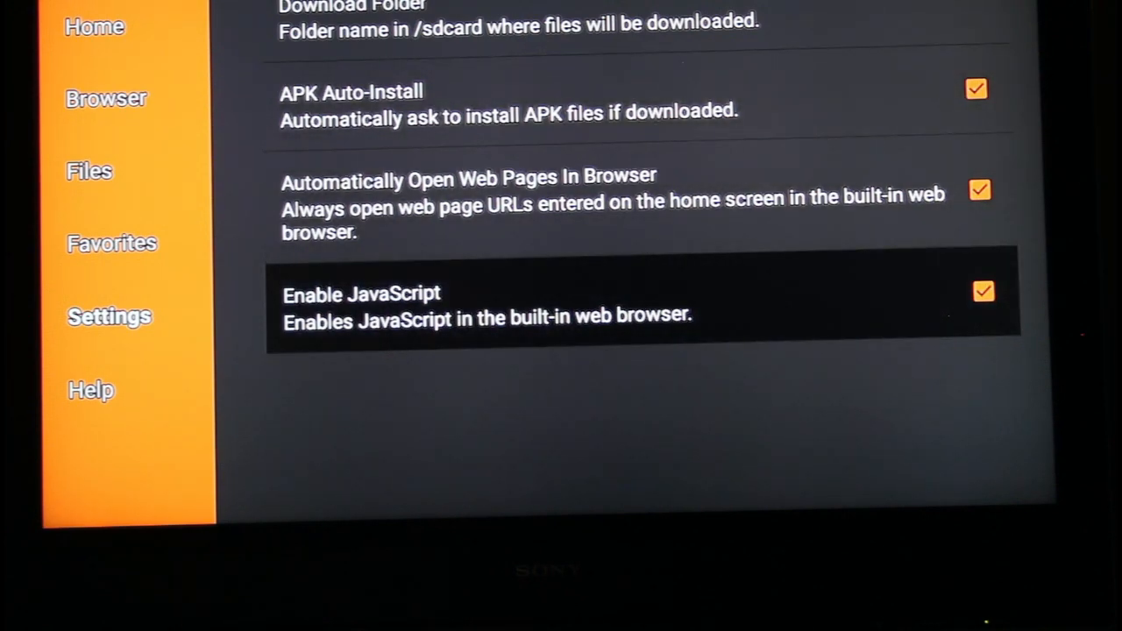
{"action": "left_click", "coordinate": [984, 291]}
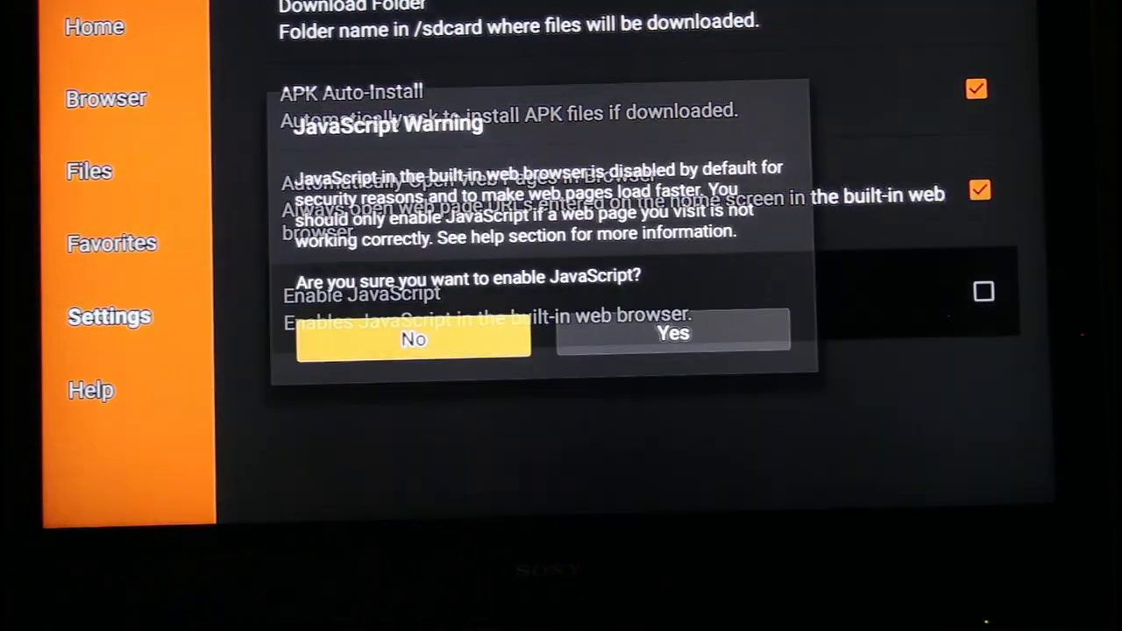
{"action": "left_click", "coordinate": [674, 333]}
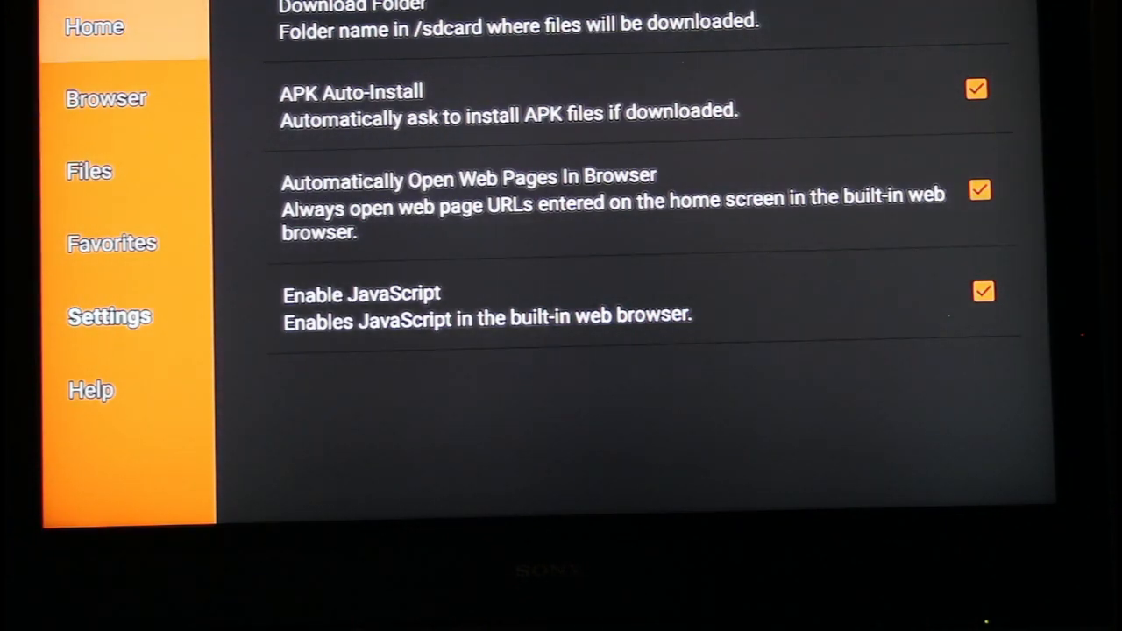
{"action": "left_click", "coordinate": [94, 26]}
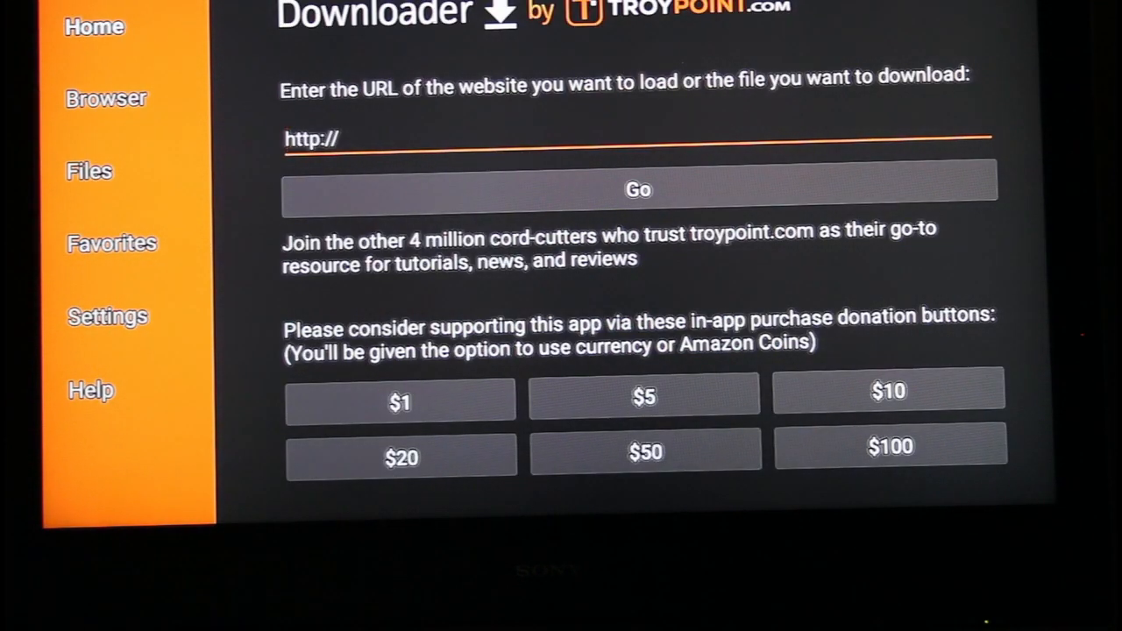
{"action": "left_click", "coordinate": [638, 139]}
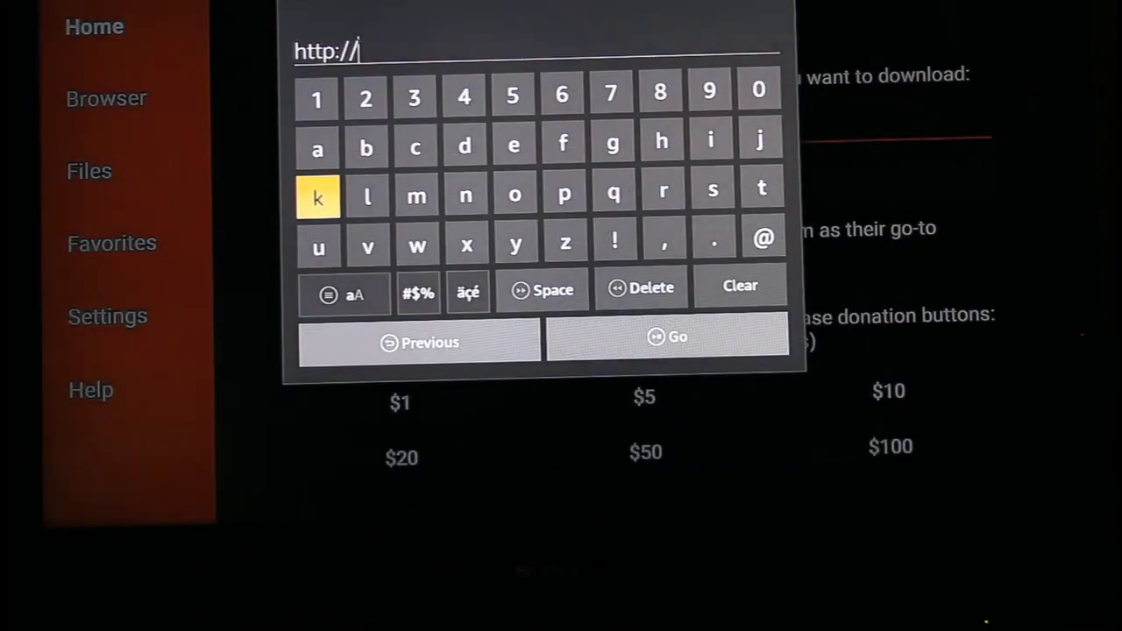
{"action": "mouse_move", "coordinate": [661, 140]}
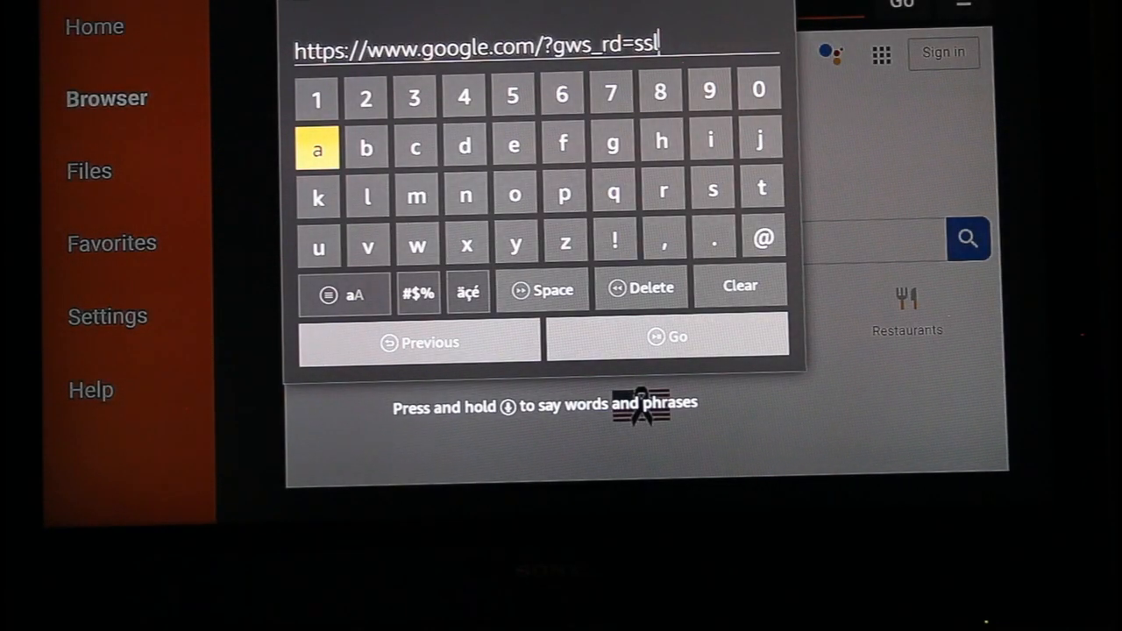
{"action": "mouse_move", "coordinate": [544, 290]}
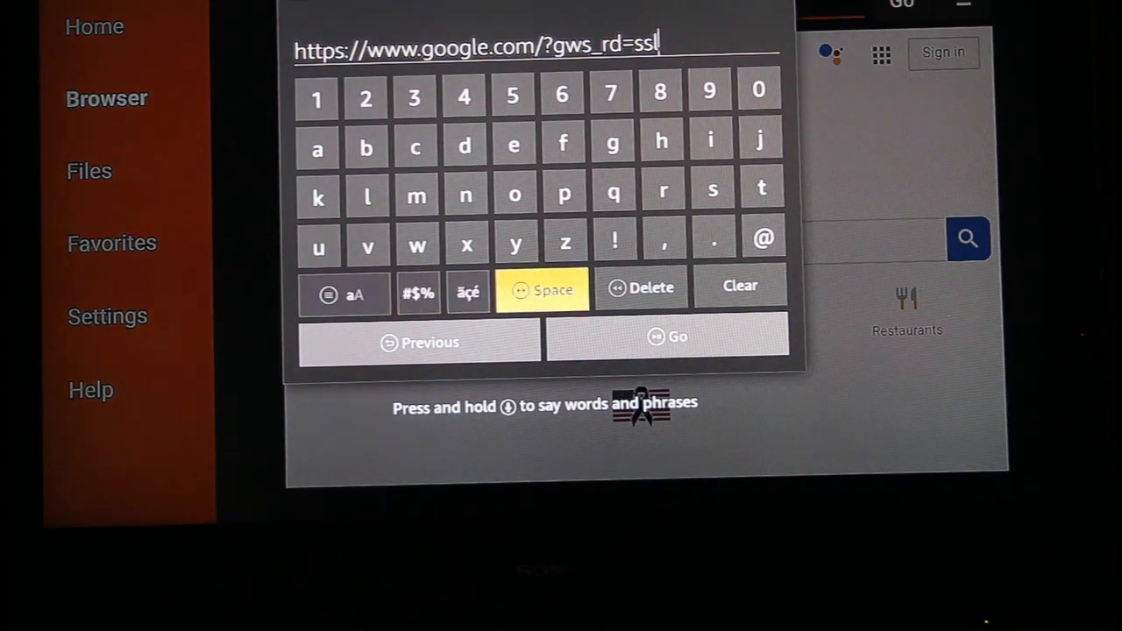
{"action": "left_click", "coordinate": [642, 287]}
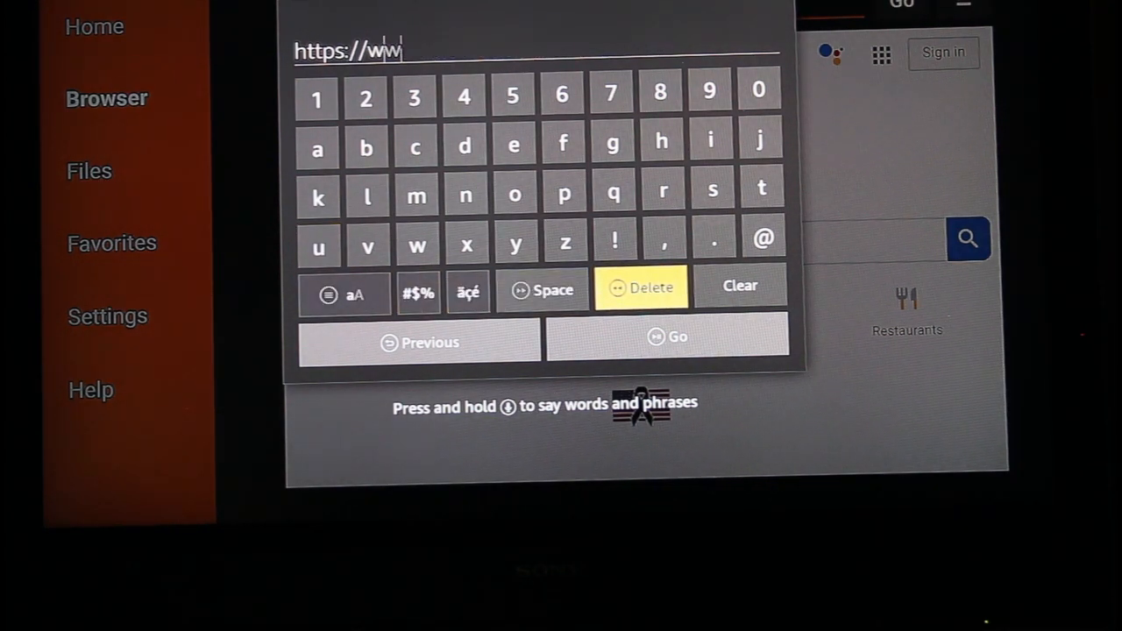
{"action": "left_click", "coordinate": [642, 288]}
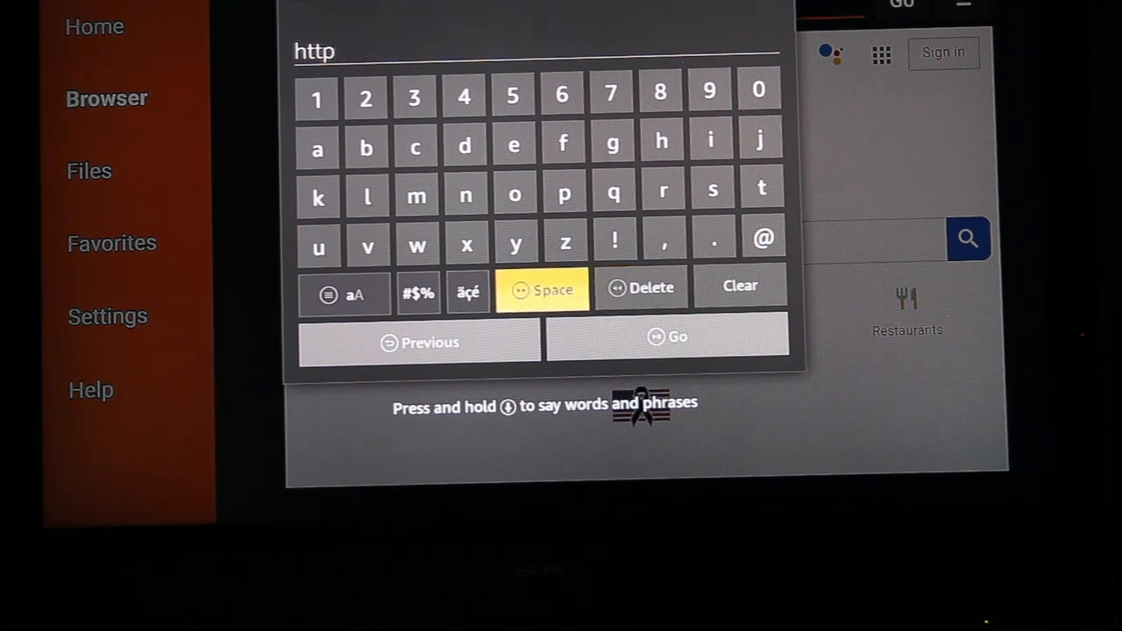
{"action": "left_click", "coordinate": [418, 290]}
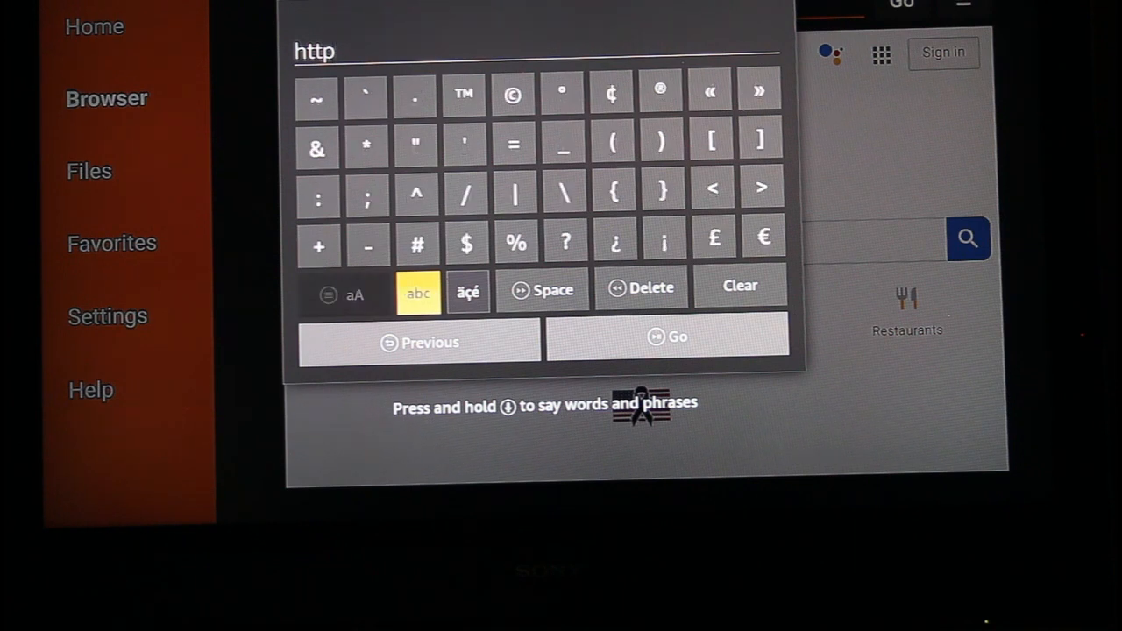
{"action": "left_click", "coordinate": [317, 195]}
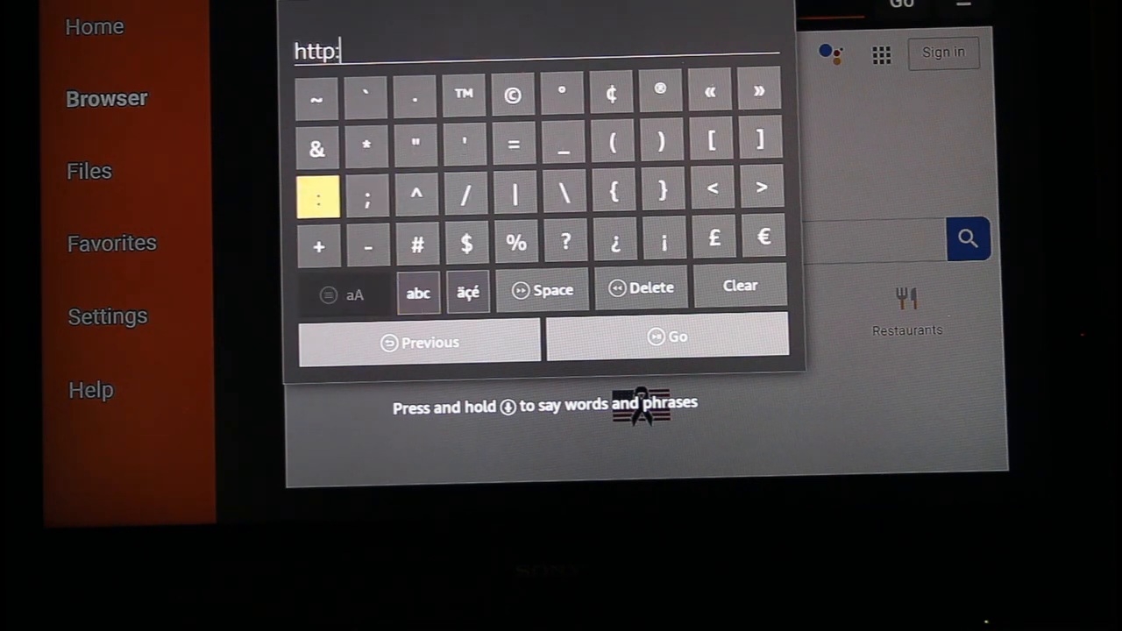
{"action": "left_click", "coordinate": [466, 193]}
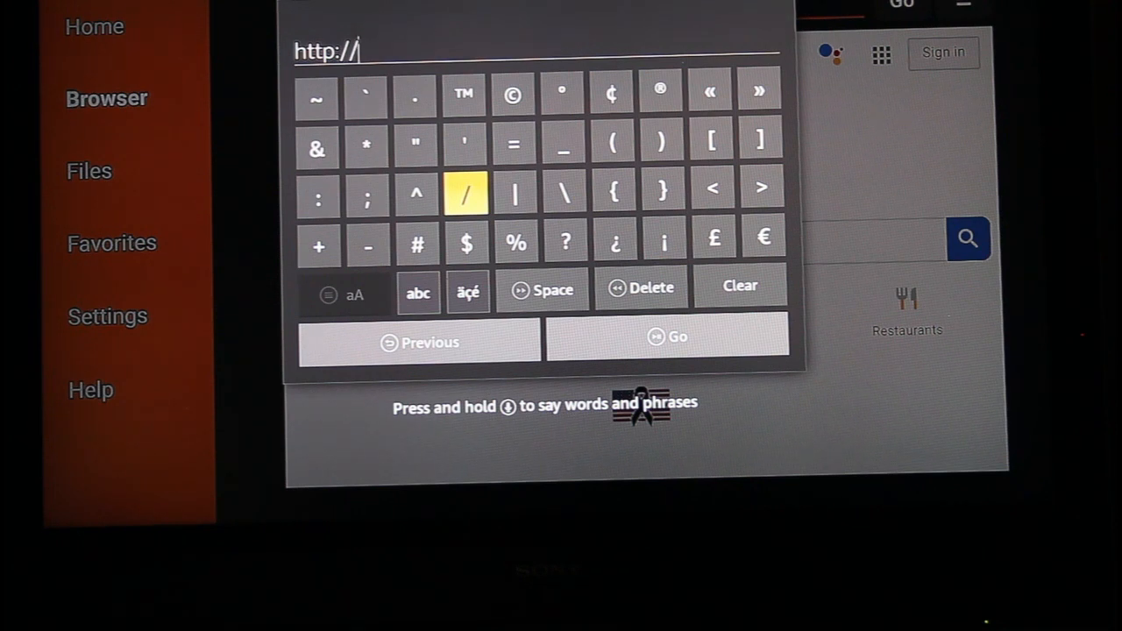
{"action": "left_click", "coordinate": [418, 287]}
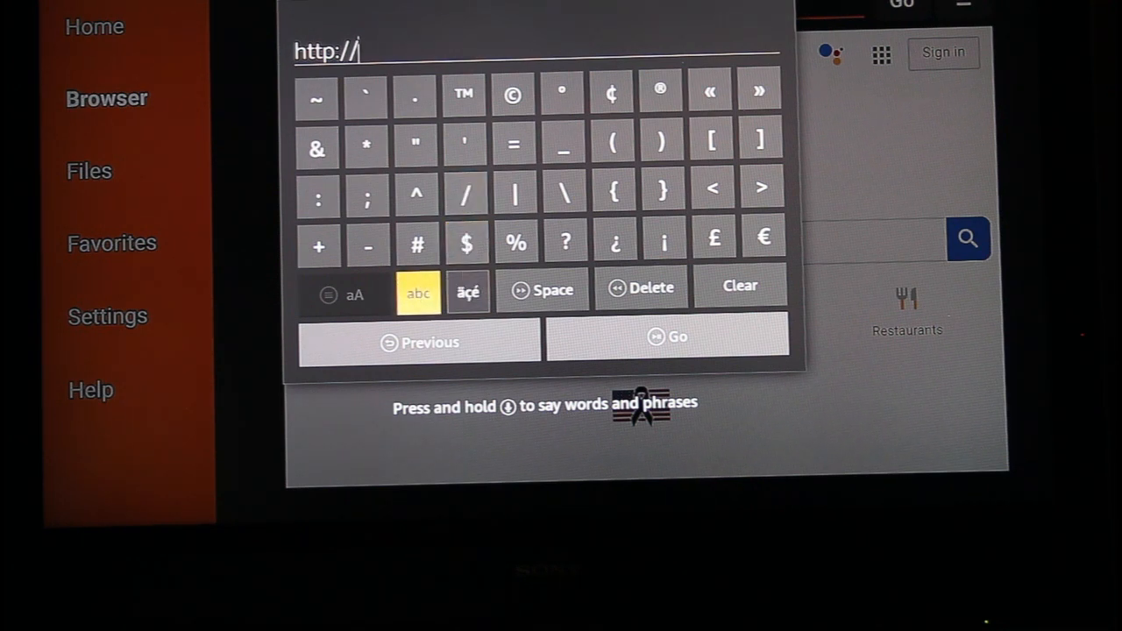
{"action": "left_click", "coordinate": [417, 294]}
{"action": "type", "text": "v"}
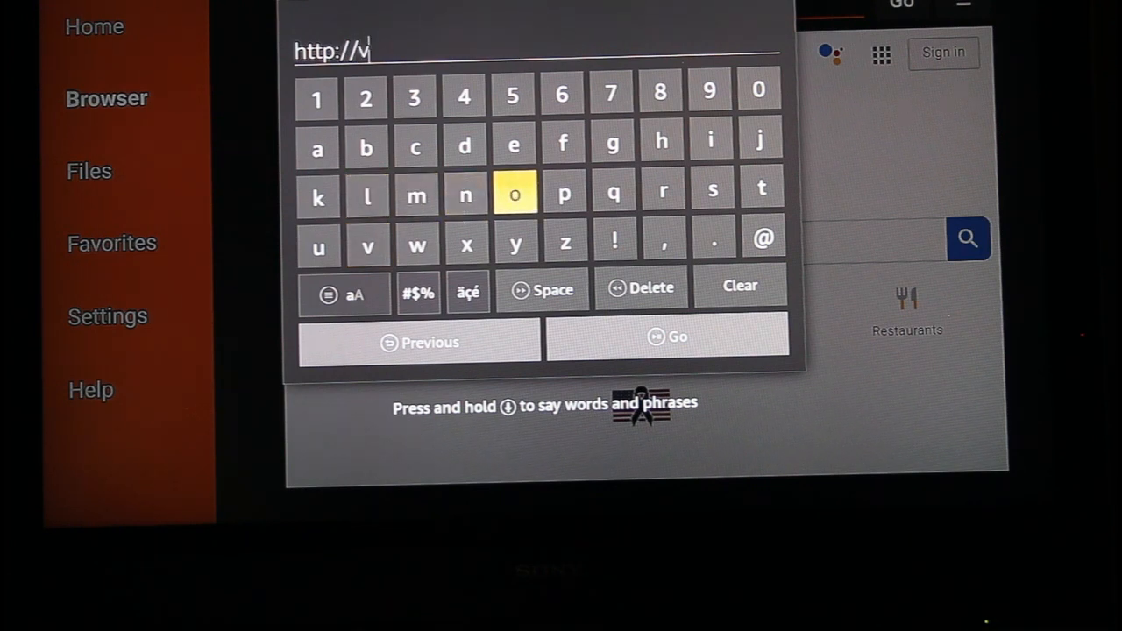
Spell out vontronixtv.com and load the page with Go
{"action": "left_click", "coordinate": [467, 193]}
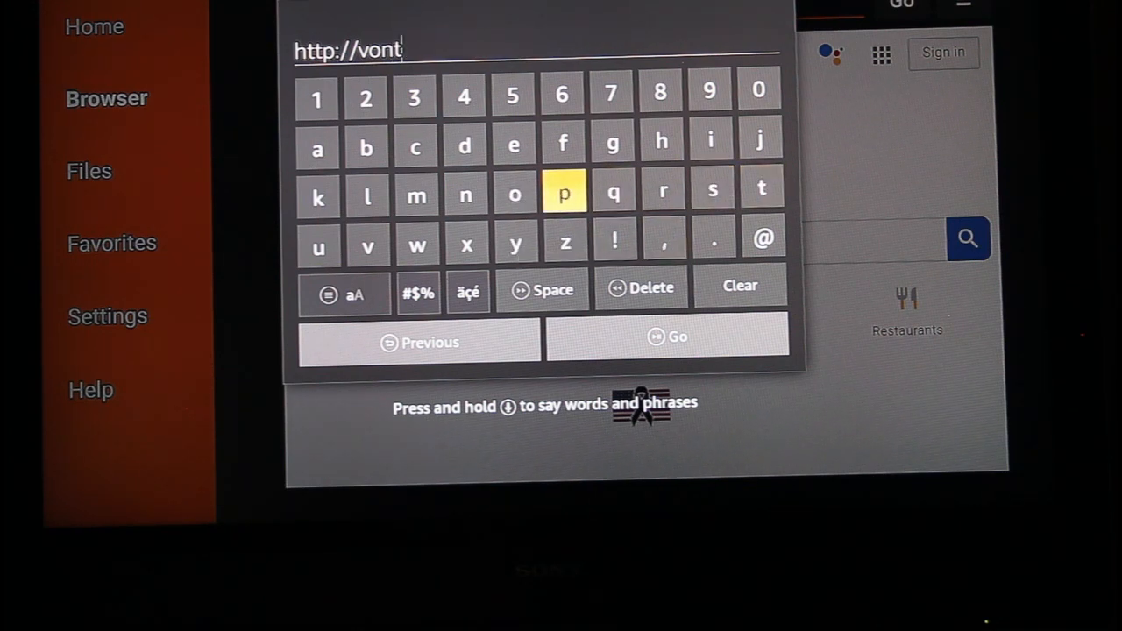
{"action": "left_click", "coordinate": [516, 193]}
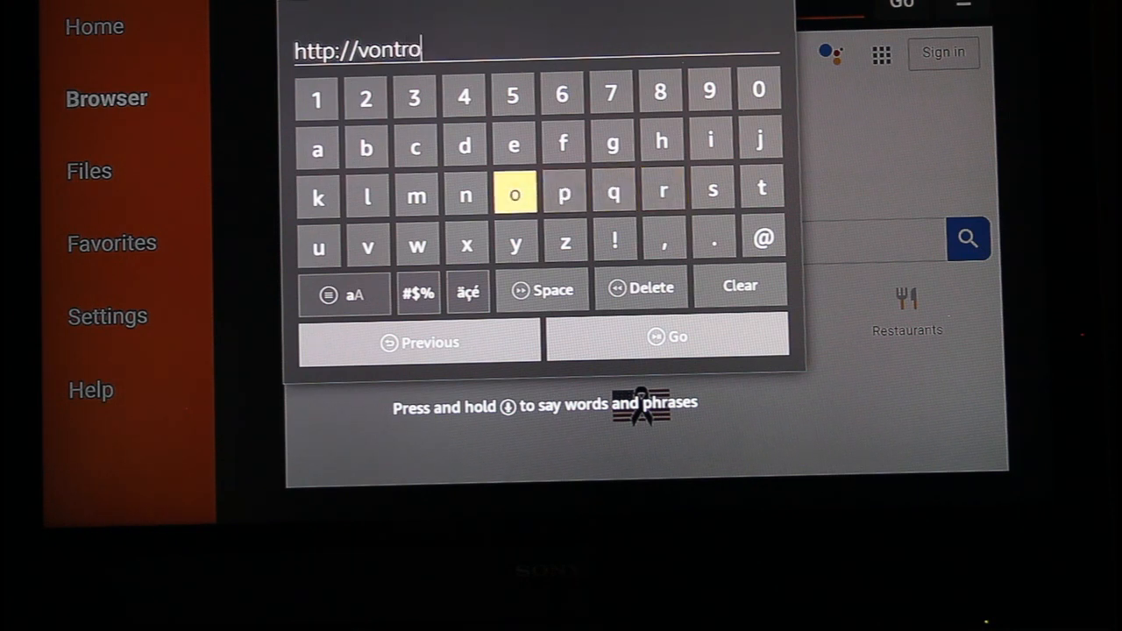
{"action": "left_click", "coordinate": [463, 193]}
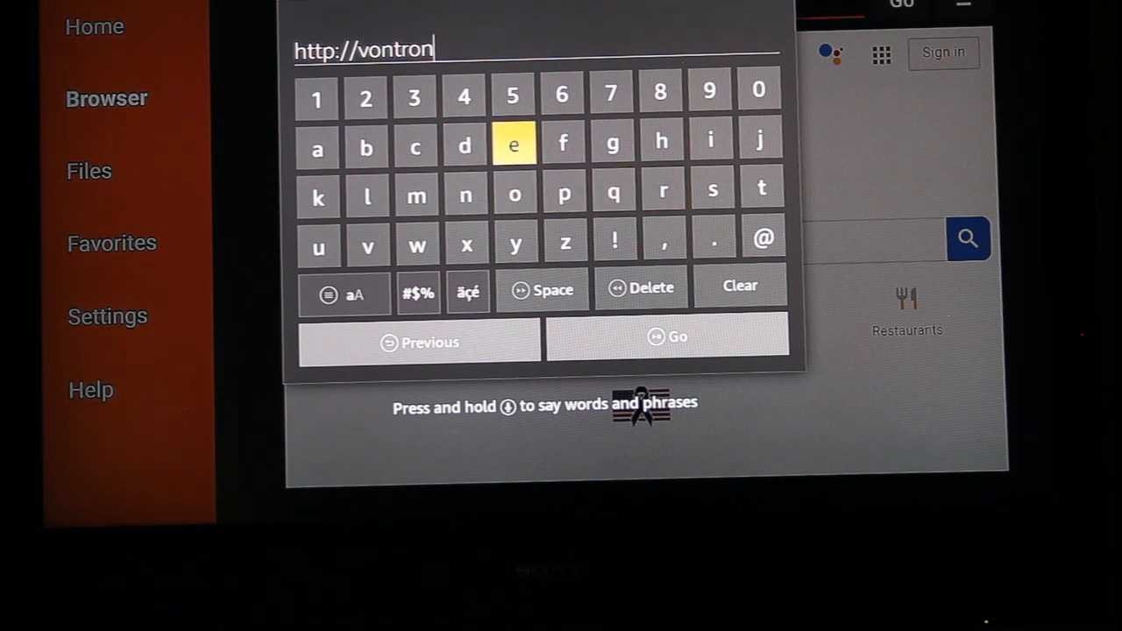
{"action": "left_click", "coordinate": [712, 189]}
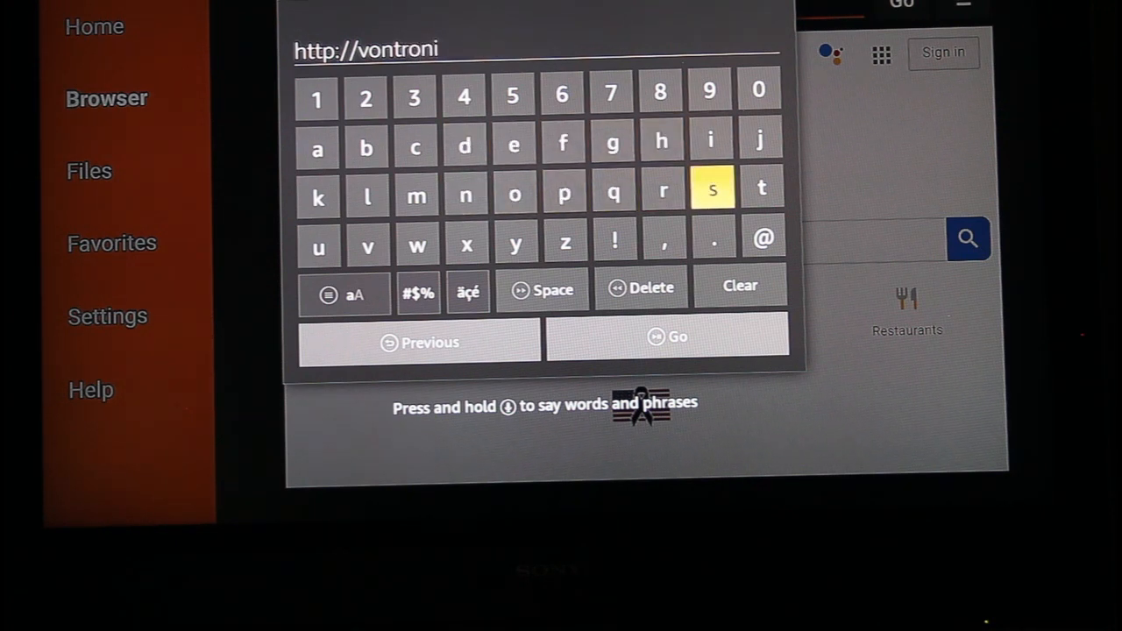
{"action": "left_click", "coordinate": [466, 242]}
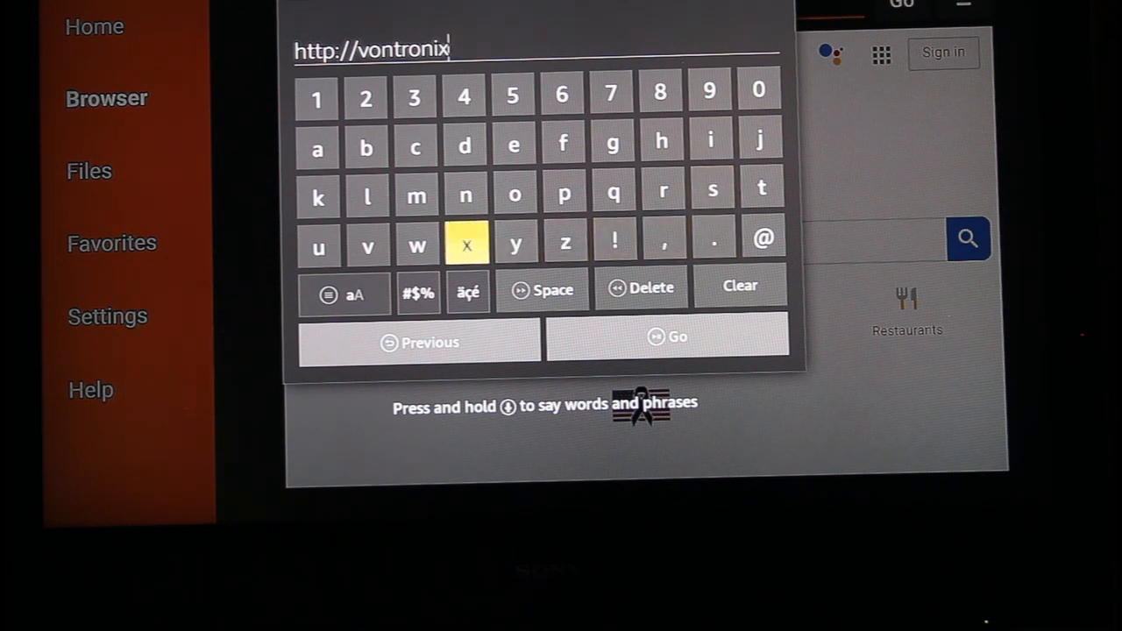
{"action": "mouse_move", "coordinate": [761, 190]}
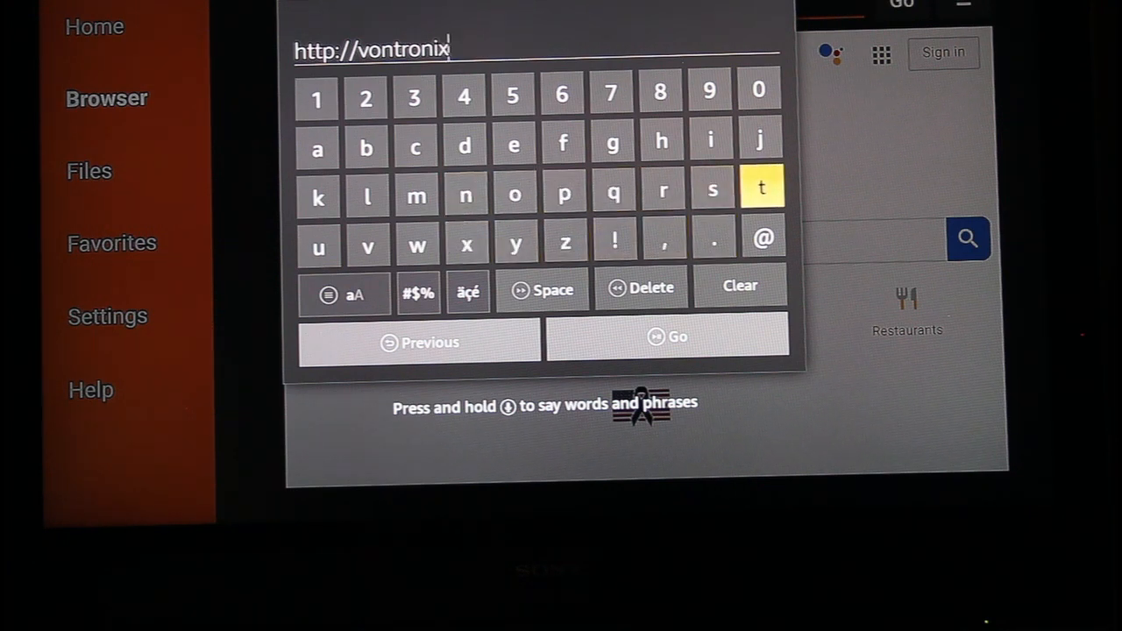
{"action": "left_click", "coordinate": [761, 187]}
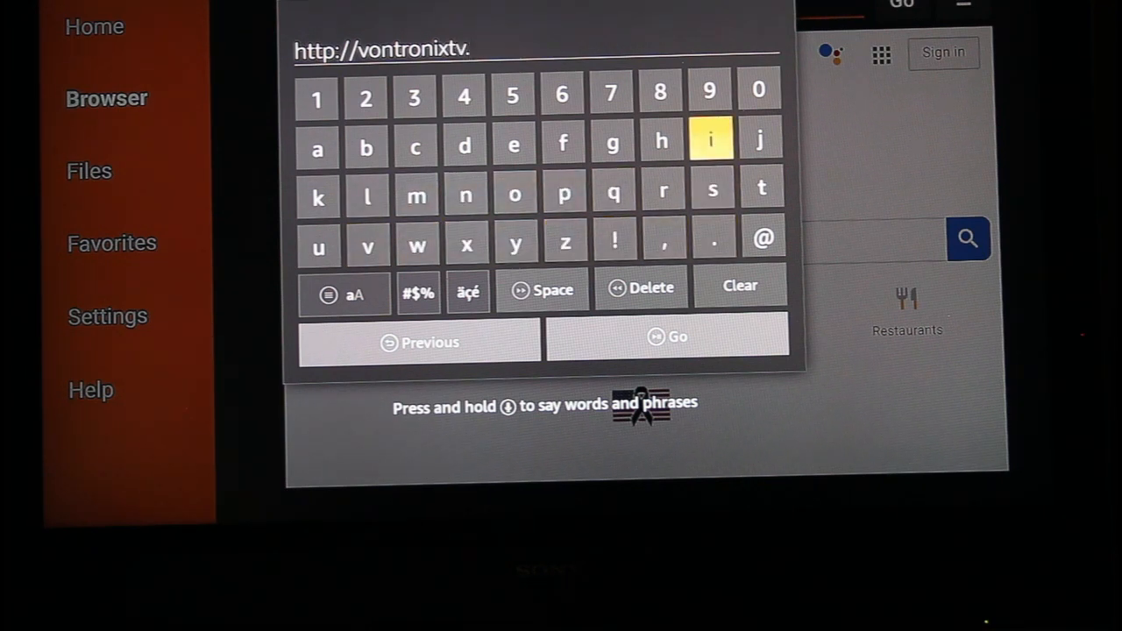
{"action": "left_click", "coordinate": [414, 140]}
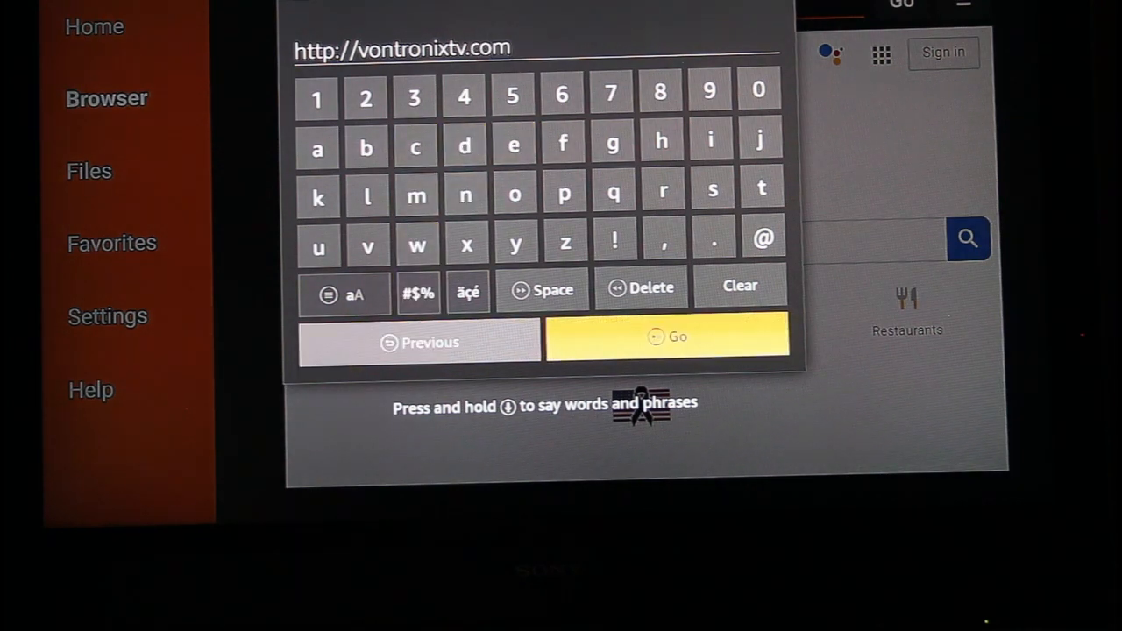
{"action": "left_click", "coordinate": [668, 337]}
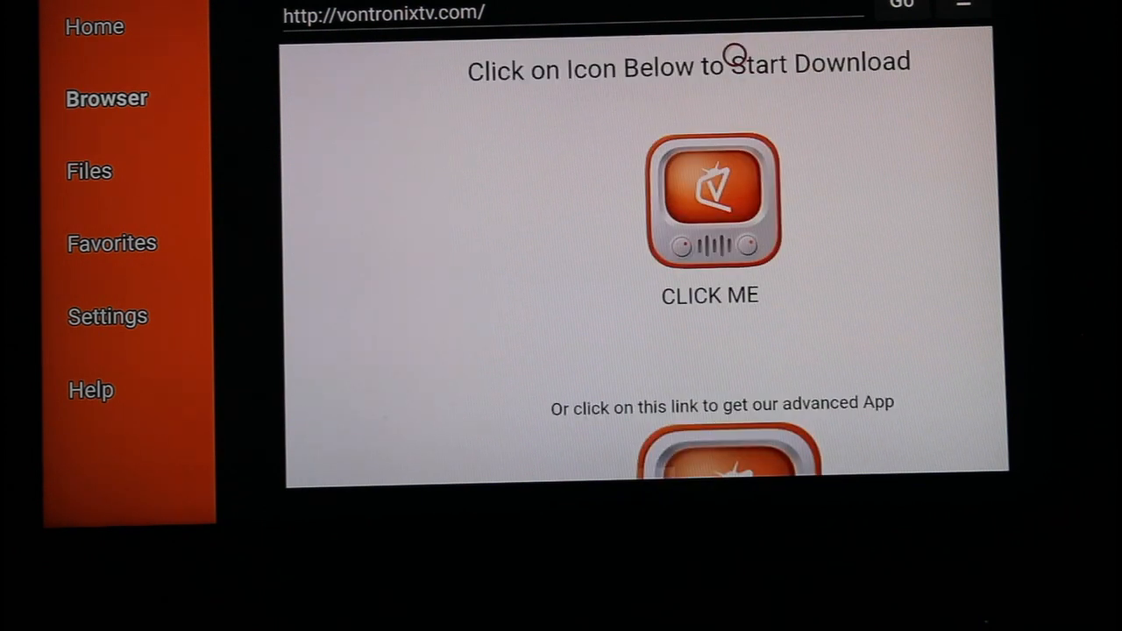
{"action": "mouse_move", "coordinate": [743, 410]}
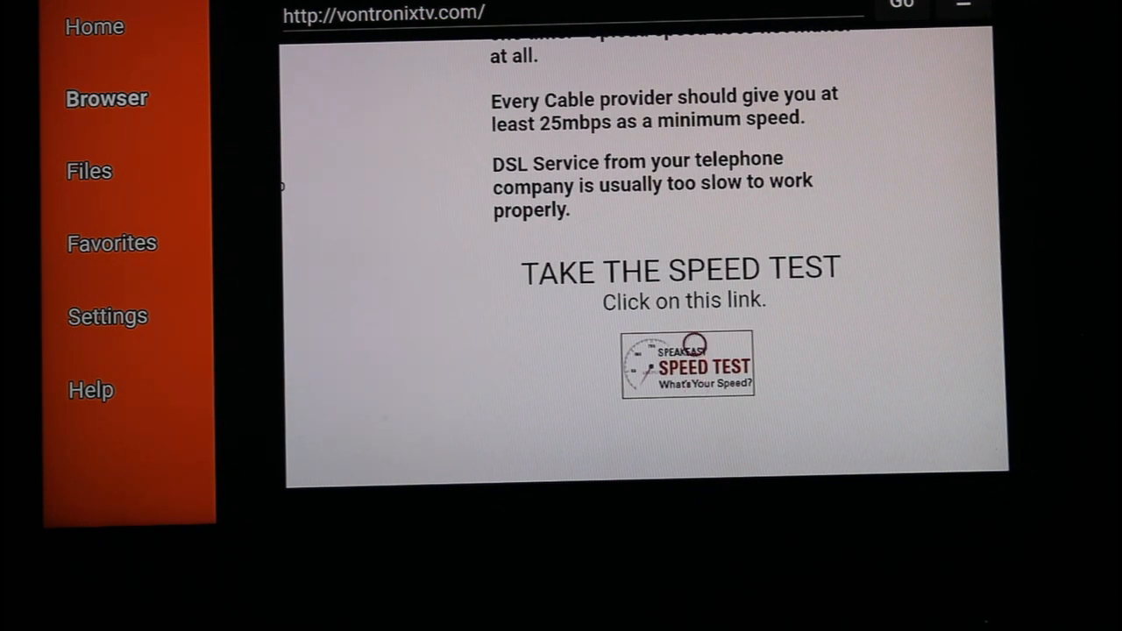
Run the Speakeasy speed test from the page link, reading 34.7 Mbps download
{"action": "left_click", "coordinate": [687, 363]}
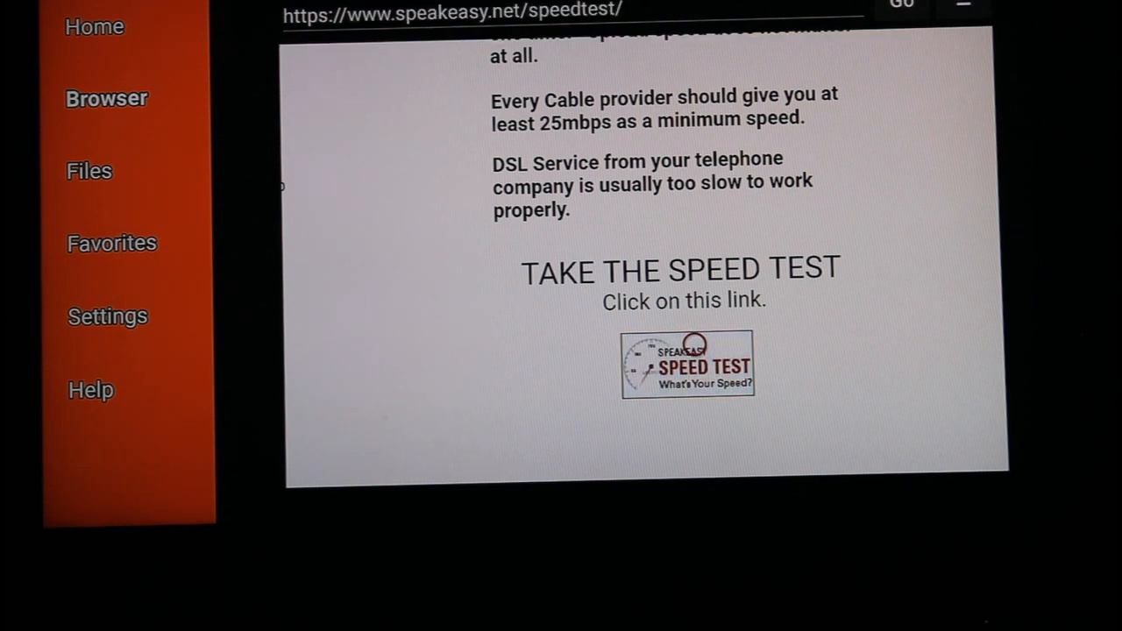
{"action": "left_click", "coordinate": [687, 363]}
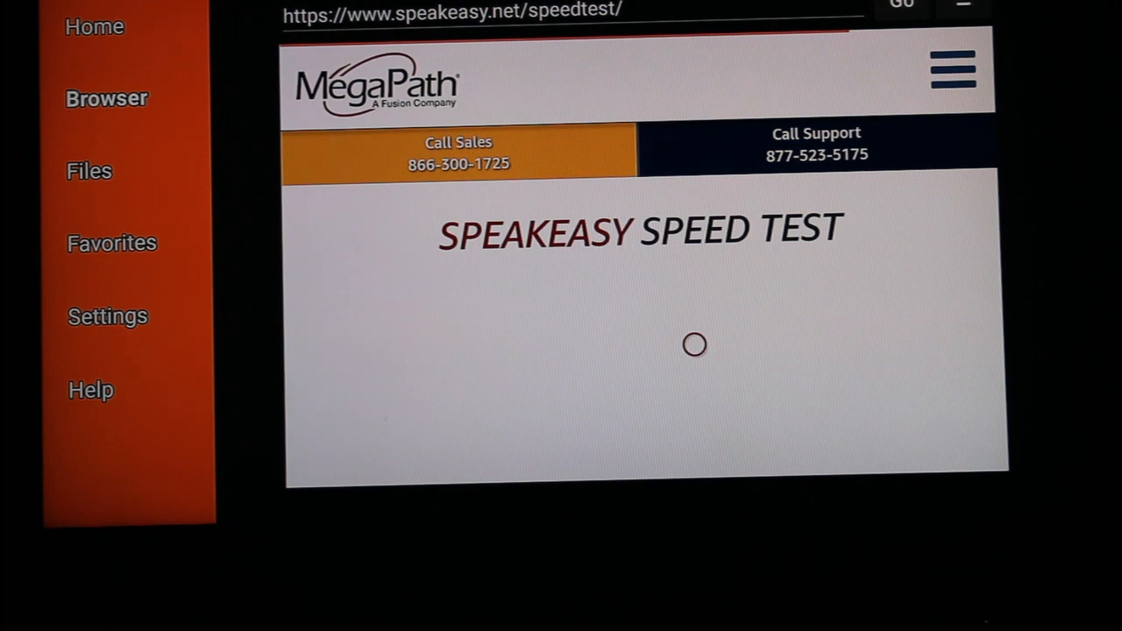
{"action": "scroll", "scroll_direction": "down", "scroll_amount": 3}
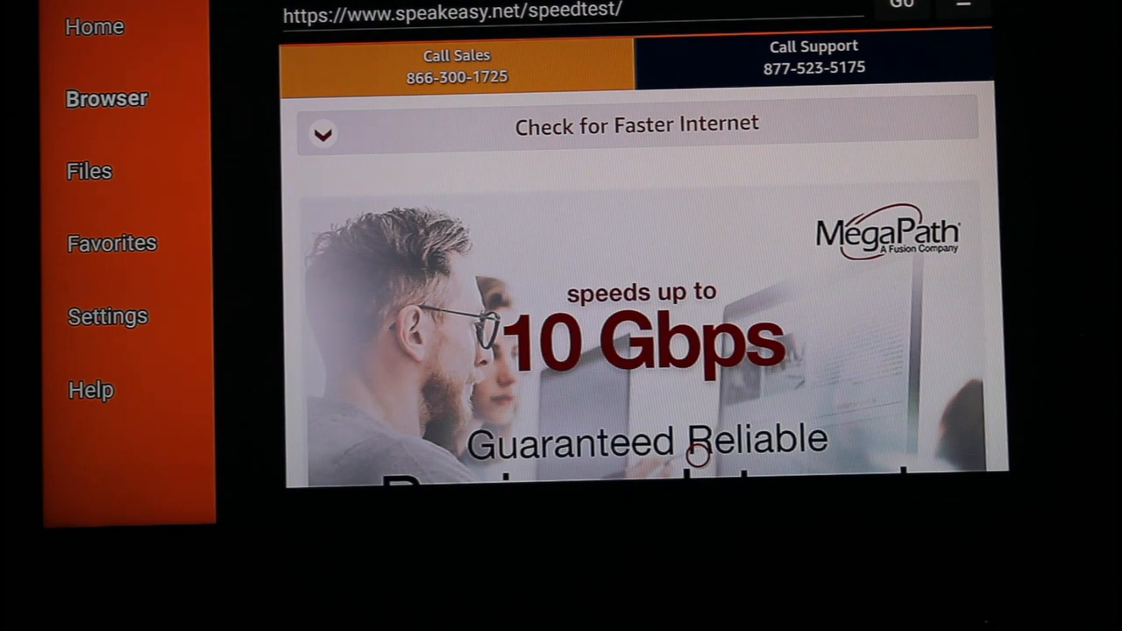
{"action": "mouse_move", "coordinate": [688, 71]}
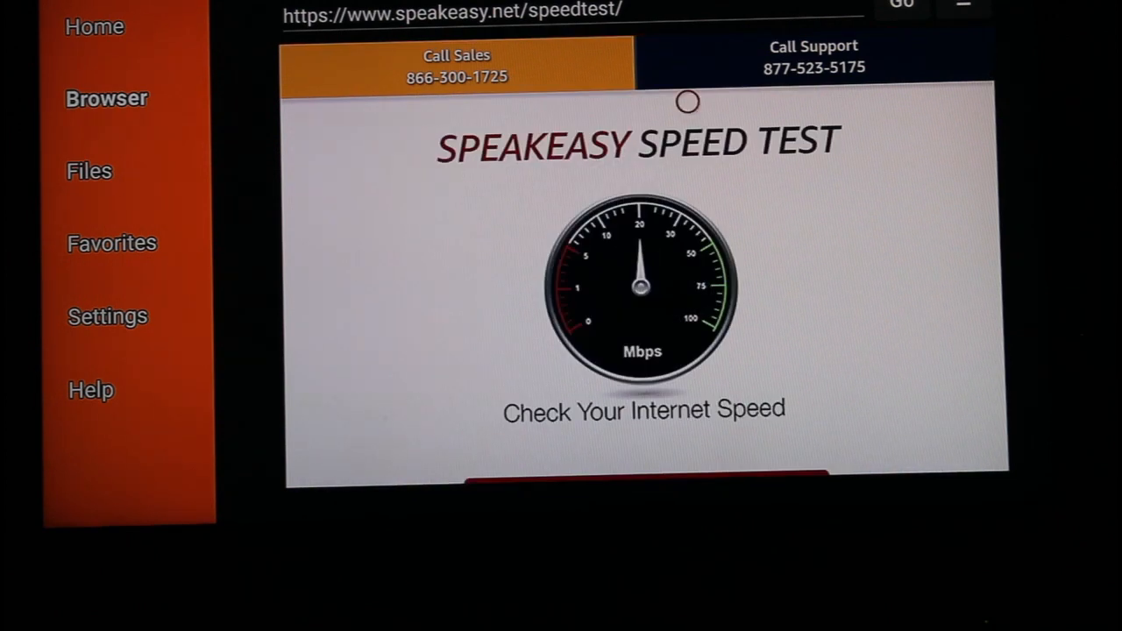
{"action": "scroll", "scroll_direction": "down", "scroll_amount": 3}
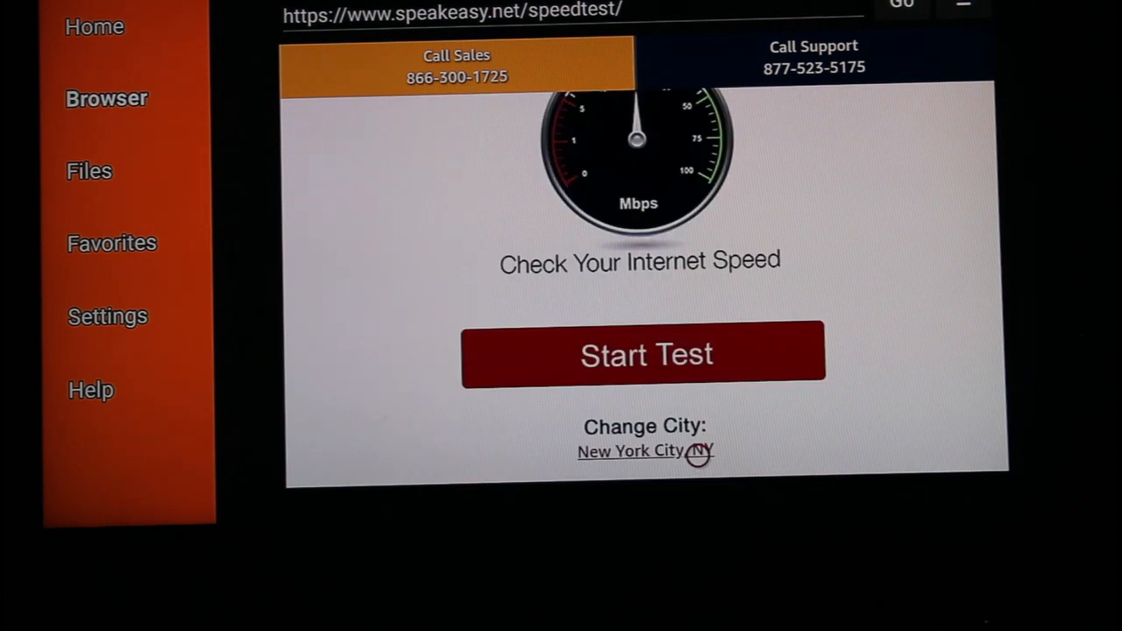
{"action": "left_click", "coordinate": [645, 354]}
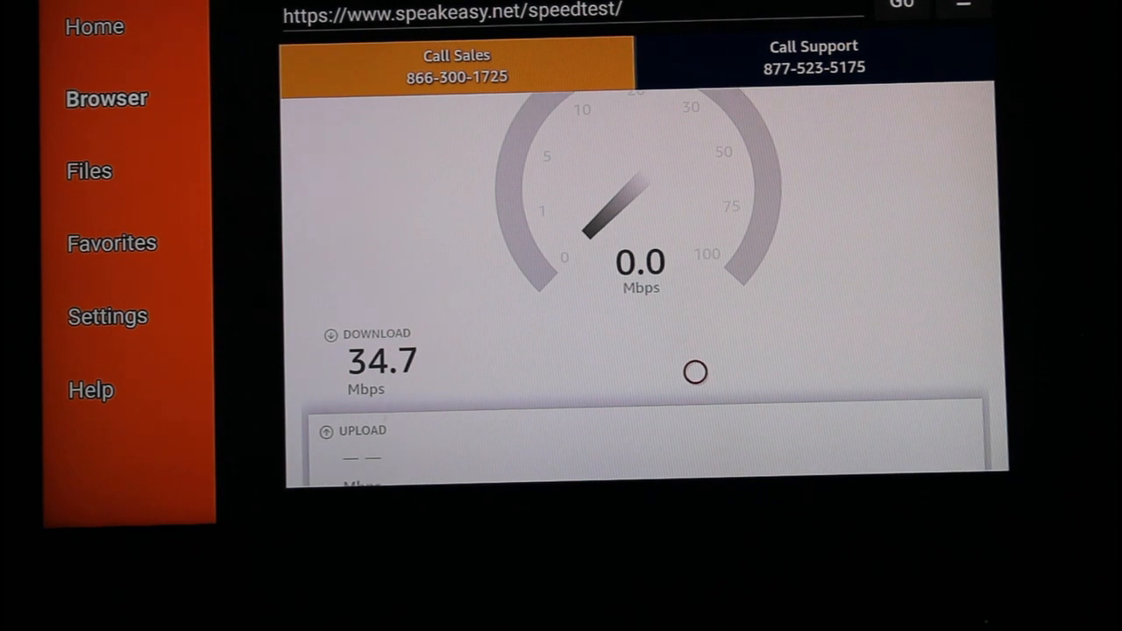
{"action": "type", "text": "http://vontronixtv.com/"}
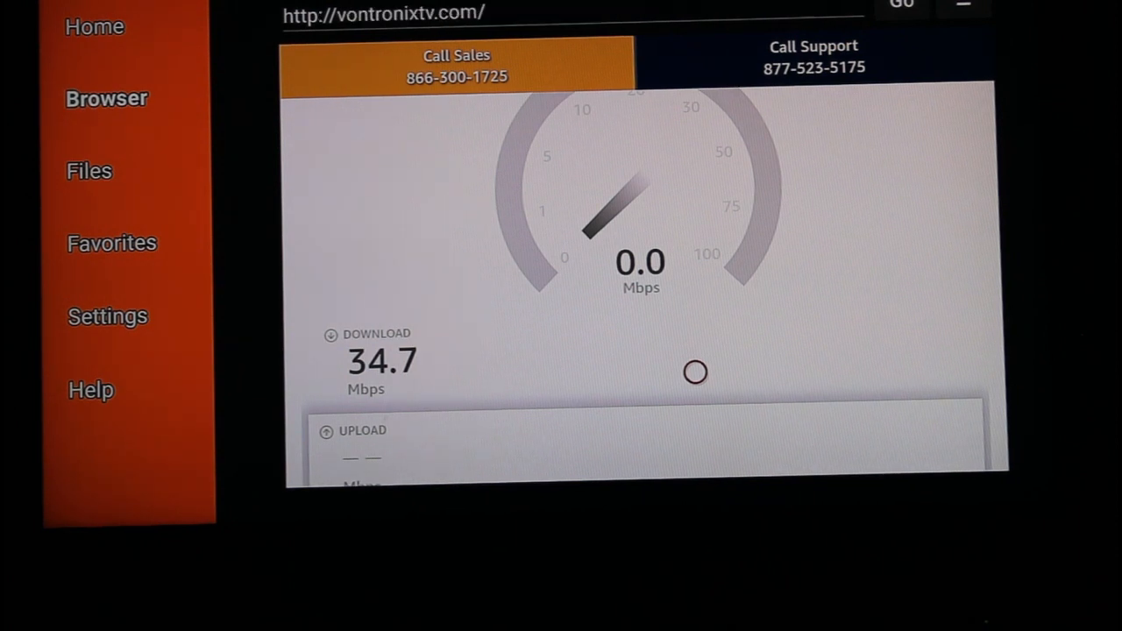
Download the Vontronix TV app via the CLICK ME icon, reaching its install prompt
{"action": "scroll", "scroll_direction": "down", "scroll_amount": 3}
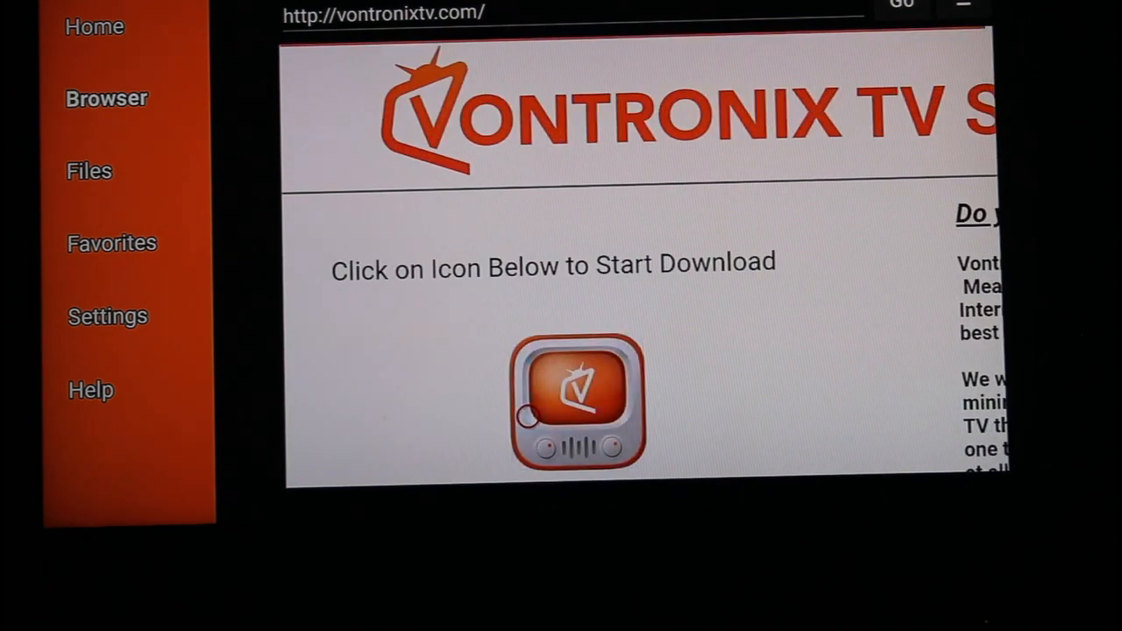
{"action": "left_click", "coordinate": [575, 403]}
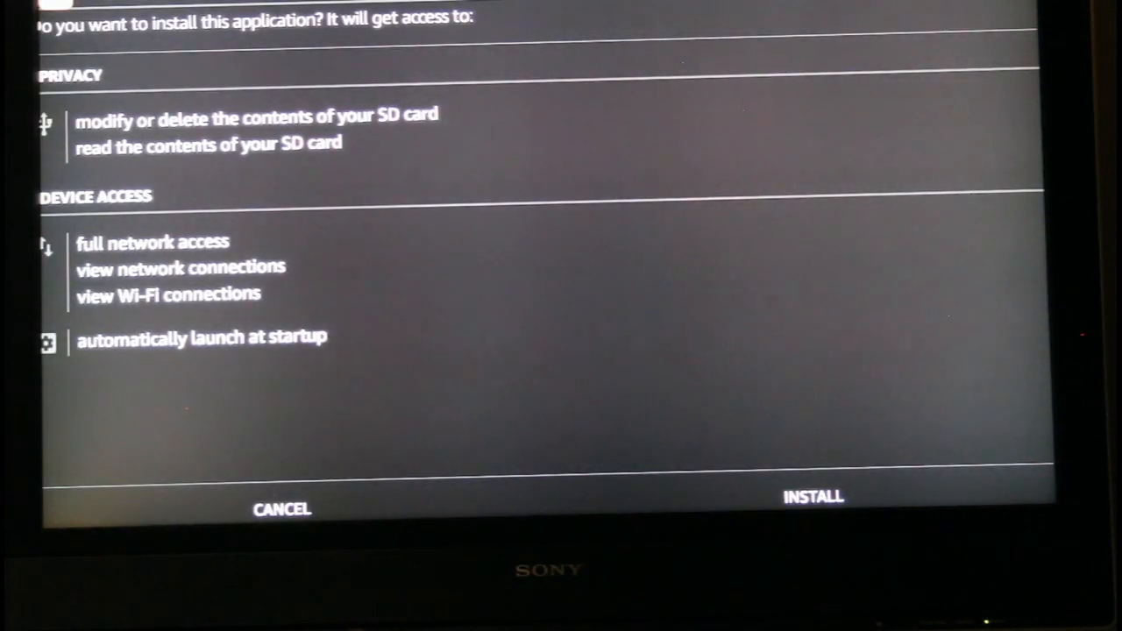
Install Vontronix TV and delete the downloaded installer file afterwards
{"action": "left_click", "coordinate": [814, 496]}
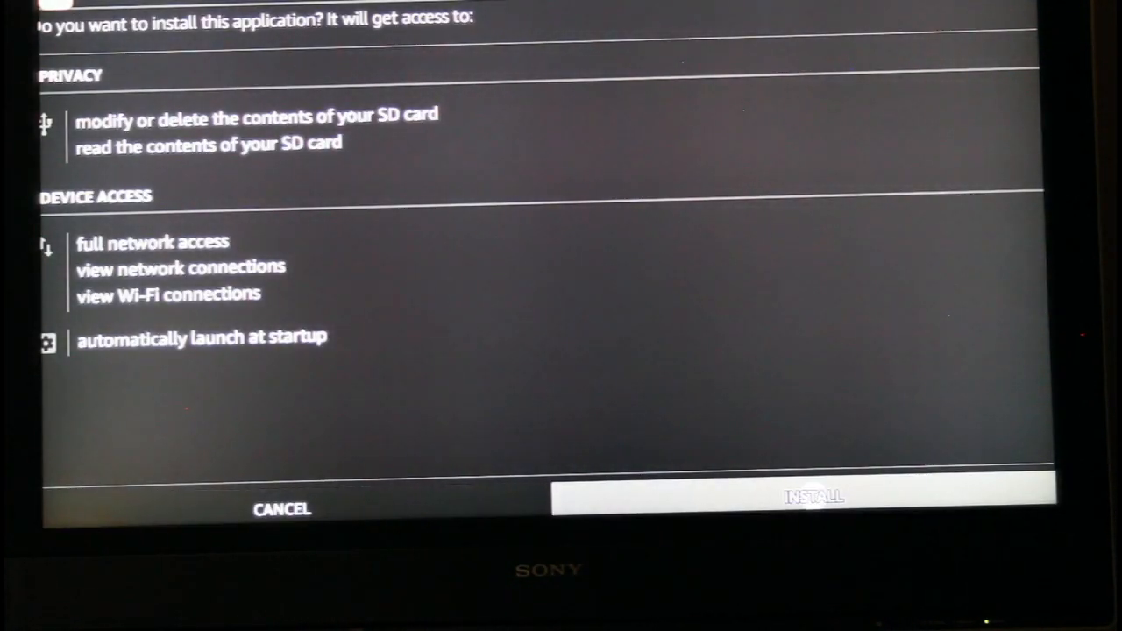
{"action": "left_click", "coordinate": [810, 497]}
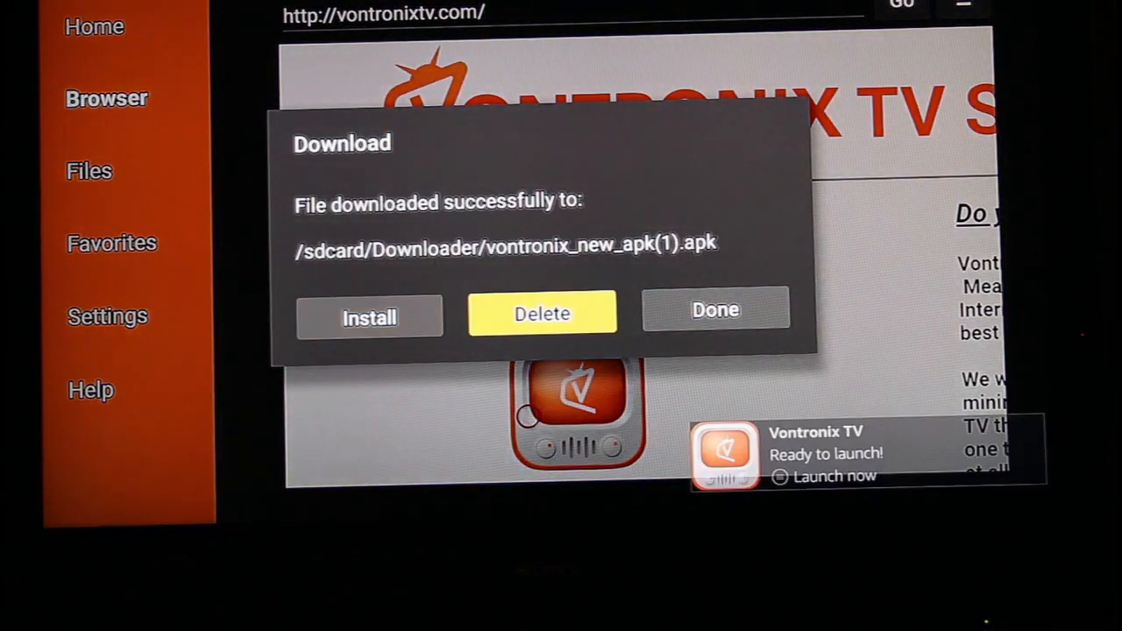
{"action": "left_click", "coordinate": [715, 309]}
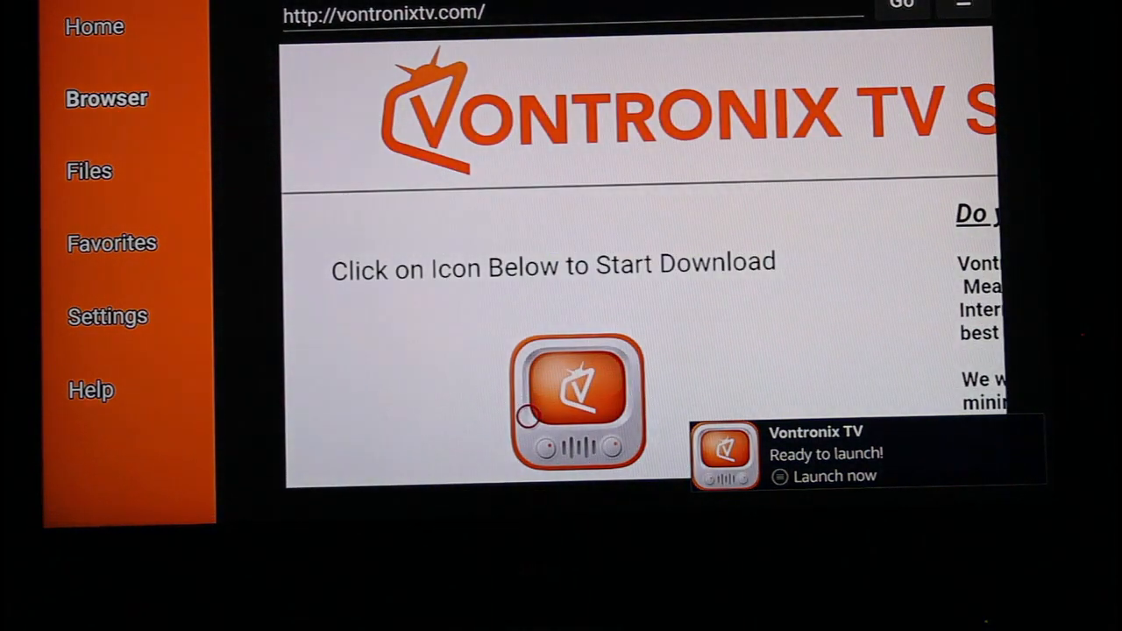
Download the advanced Vontronix TV Pro app from the page and install it
{"action": "scroll", "scroll_direction": "down", "scroll_amount": 3}
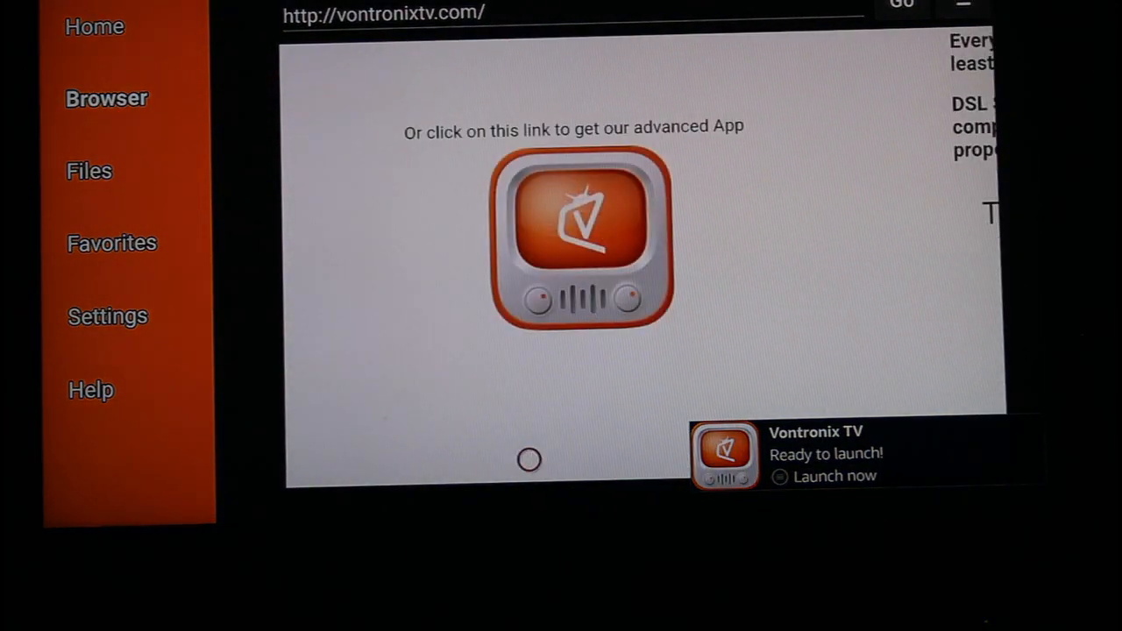
{"action": "left_click", "coordinate": [574, 237]}
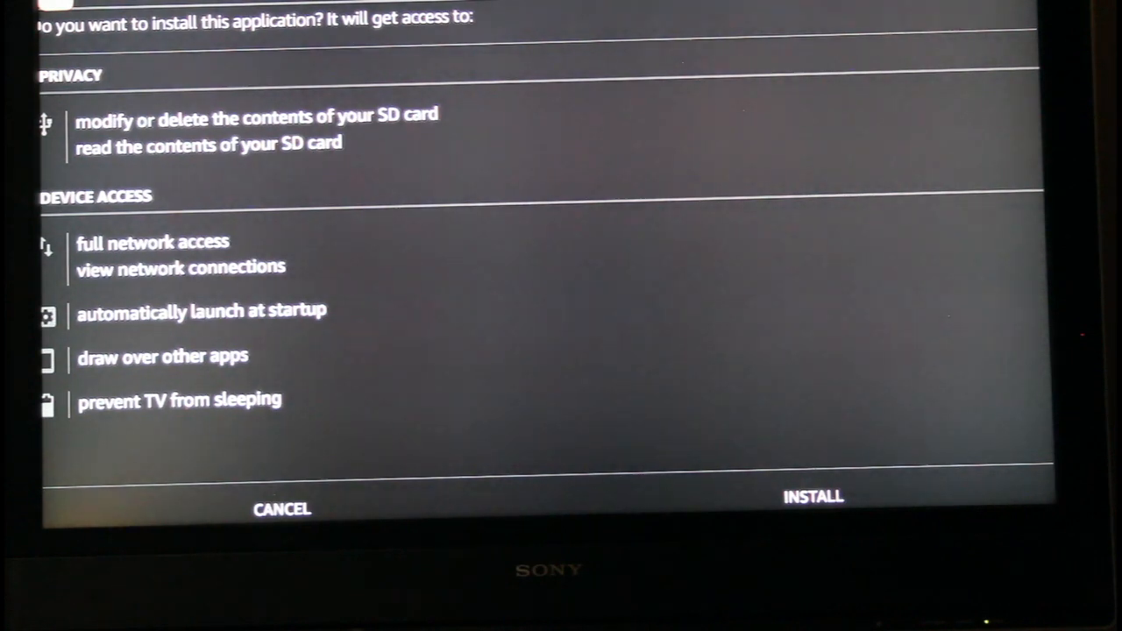
{"action": "left_click", "coordinate": [813, 498]}
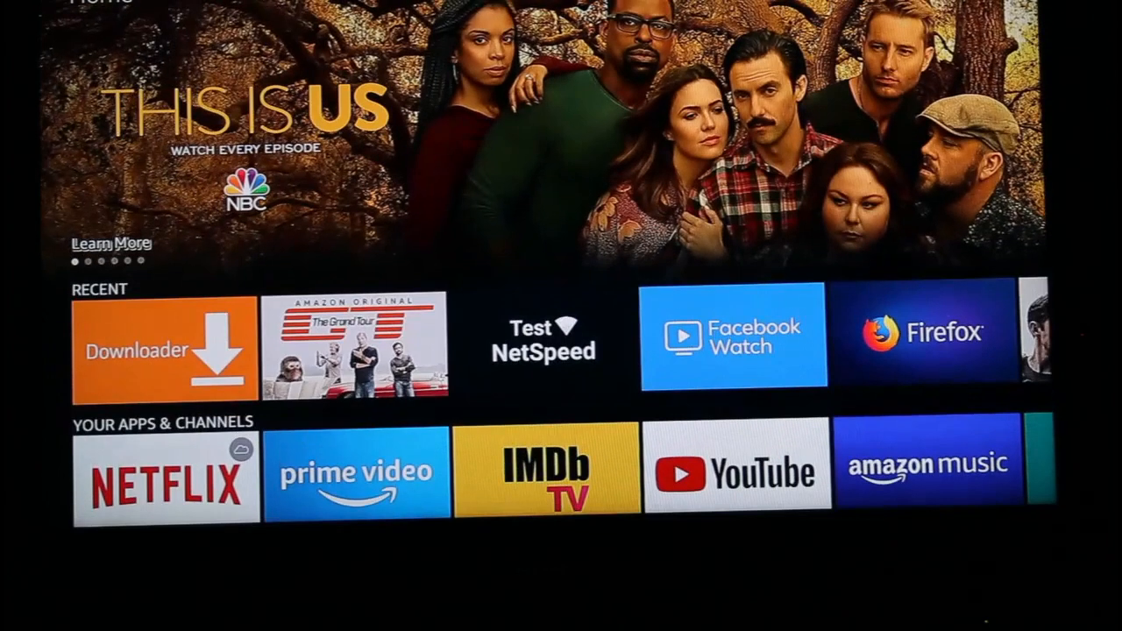
Return to the Fire TV home screen and move to the Settings row at Applications
{"action": "scroll", "scroll_direction": "down", "scroll_amount": 3}
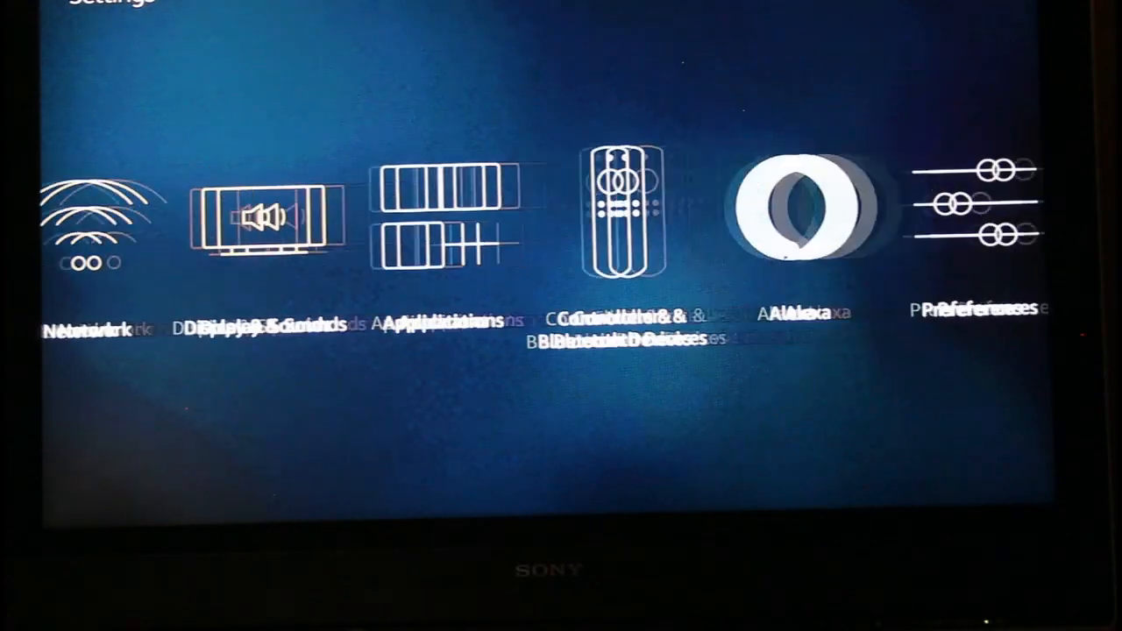
{"action": "scroll", "scroll_direction": "right", "scroll_amount": 3}
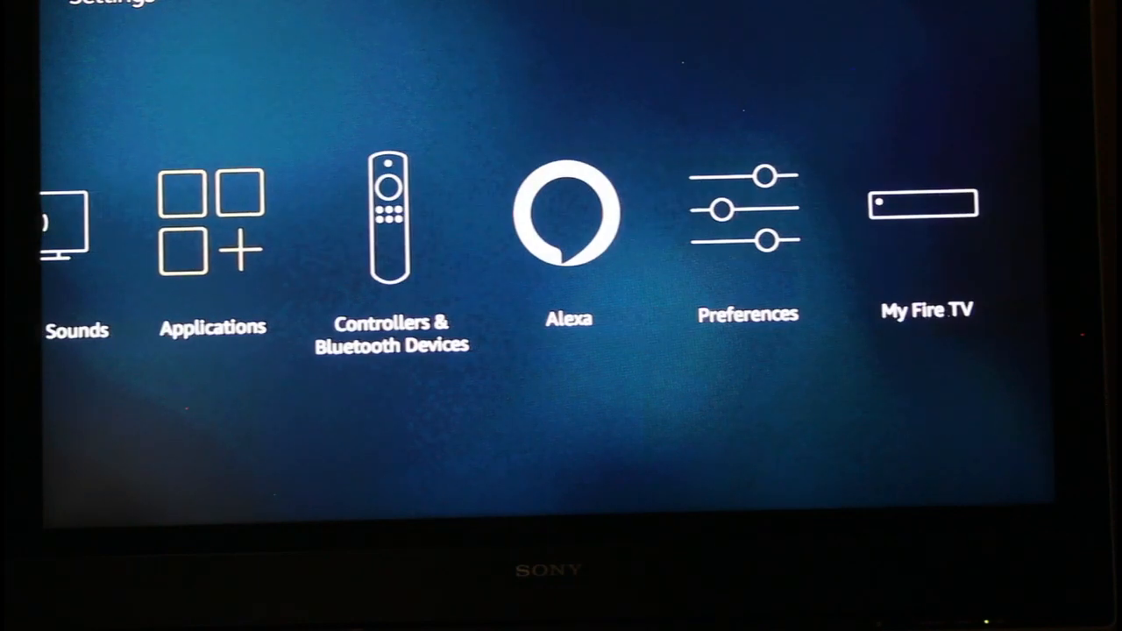
View the Vontronix TV and Vontronix TV Pro entries under Applications > Manage Installed Applications
{"action": "left_click", "coordinate": [212, 220]}
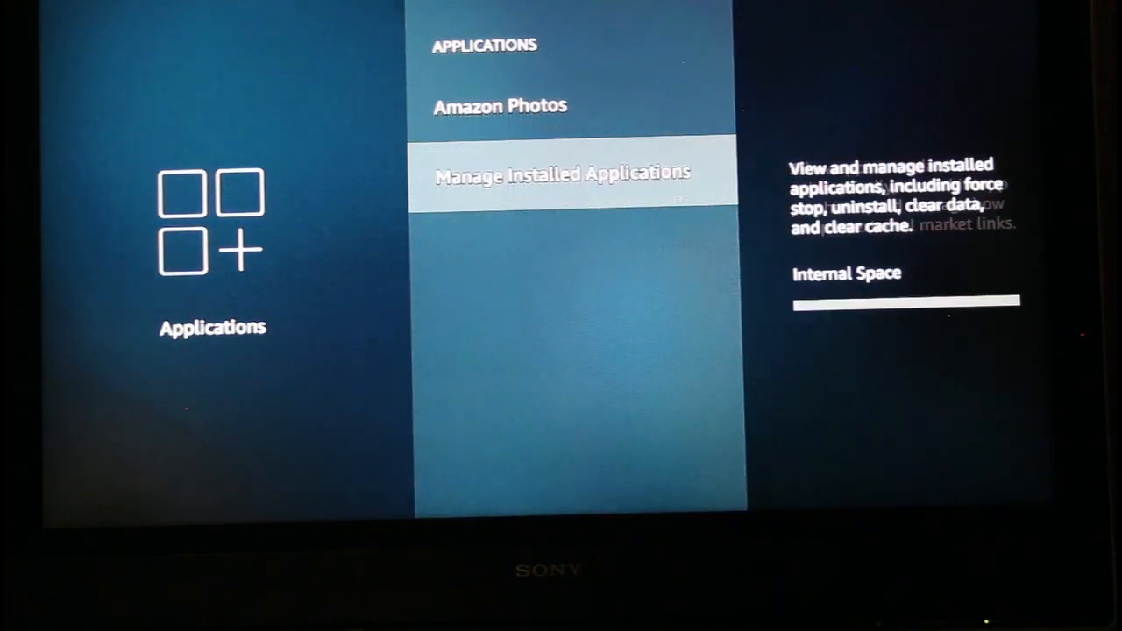
{"action": "left_click", "coordinate": [561, 174]}
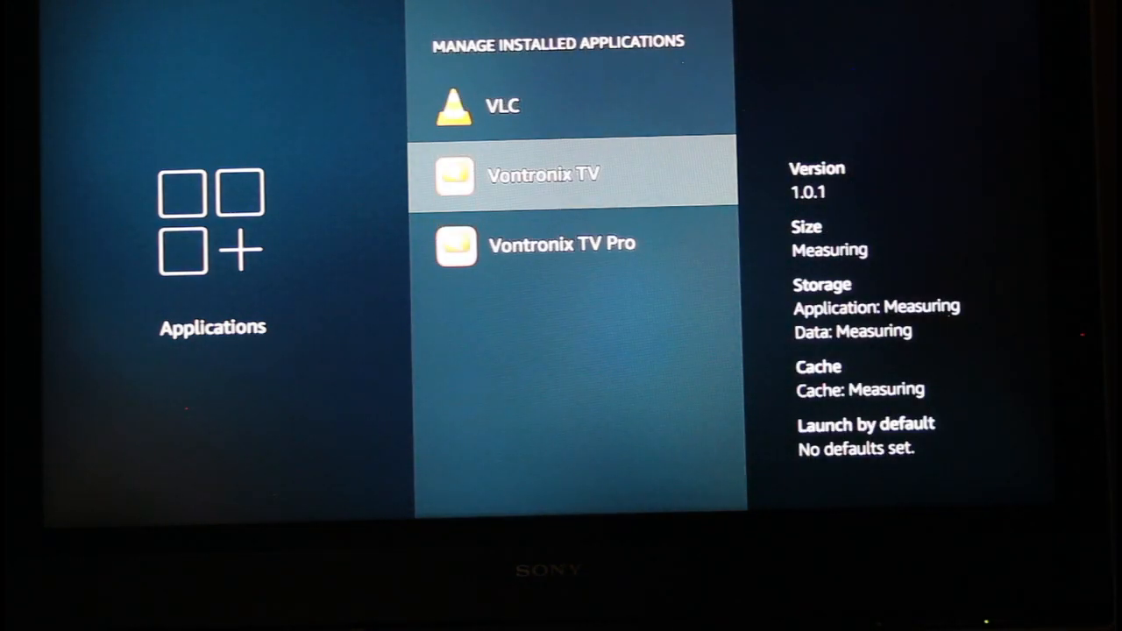
{"action": "left_click", "coordinate": [543, 174]}
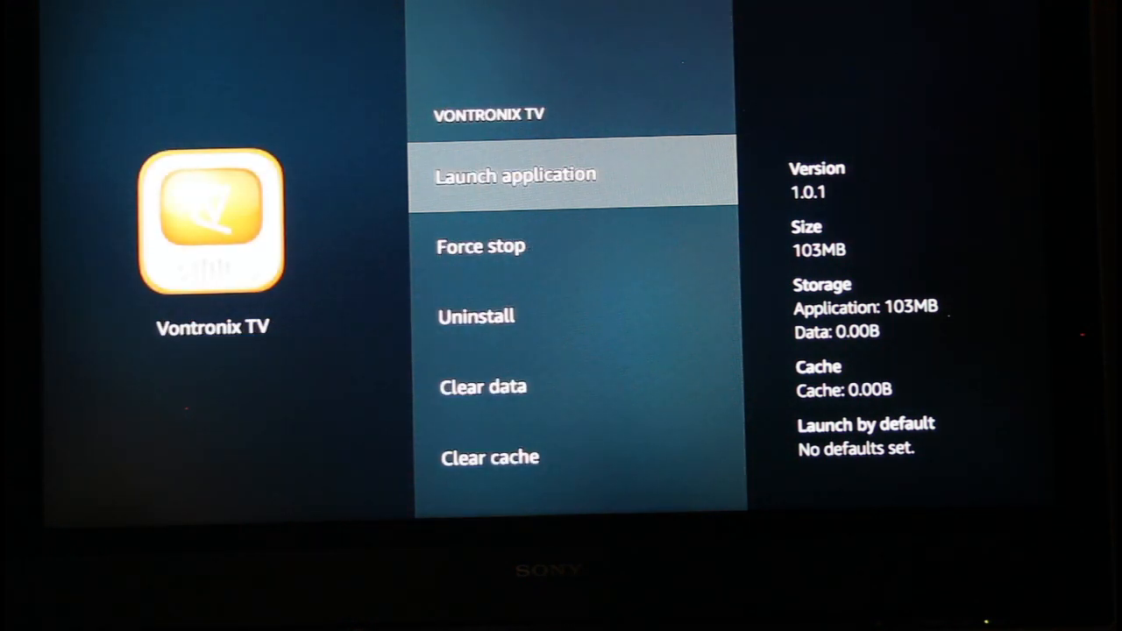
{"action": "left_click", "coordinate": [515, 175]}
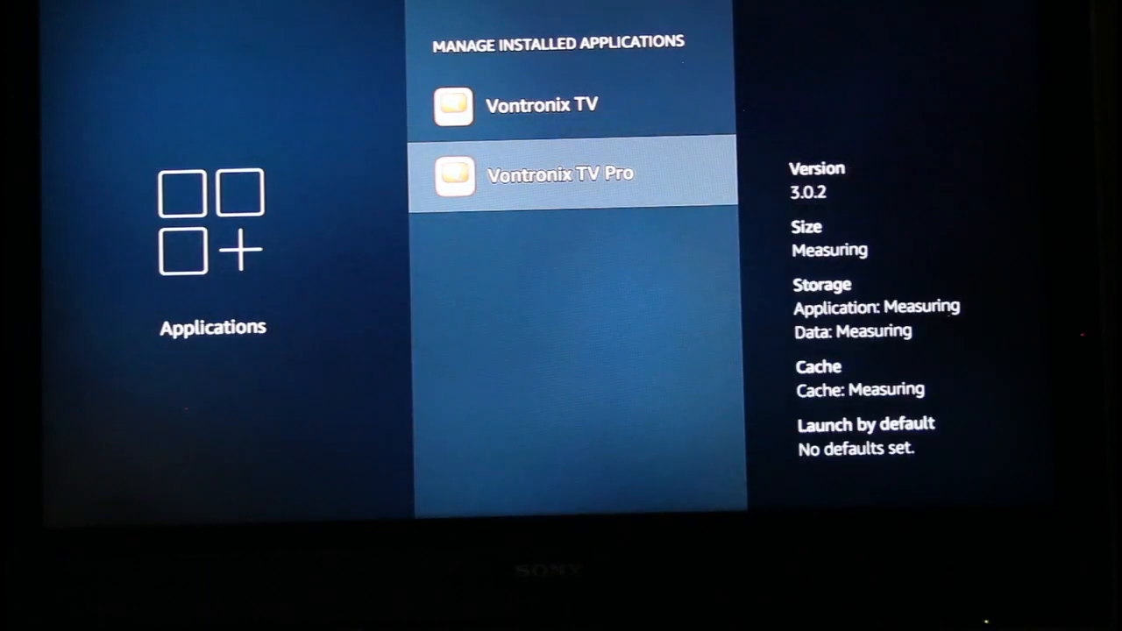
Return from the installed applications list to the Settings overview row
{"action": "key", "text": "Back"}
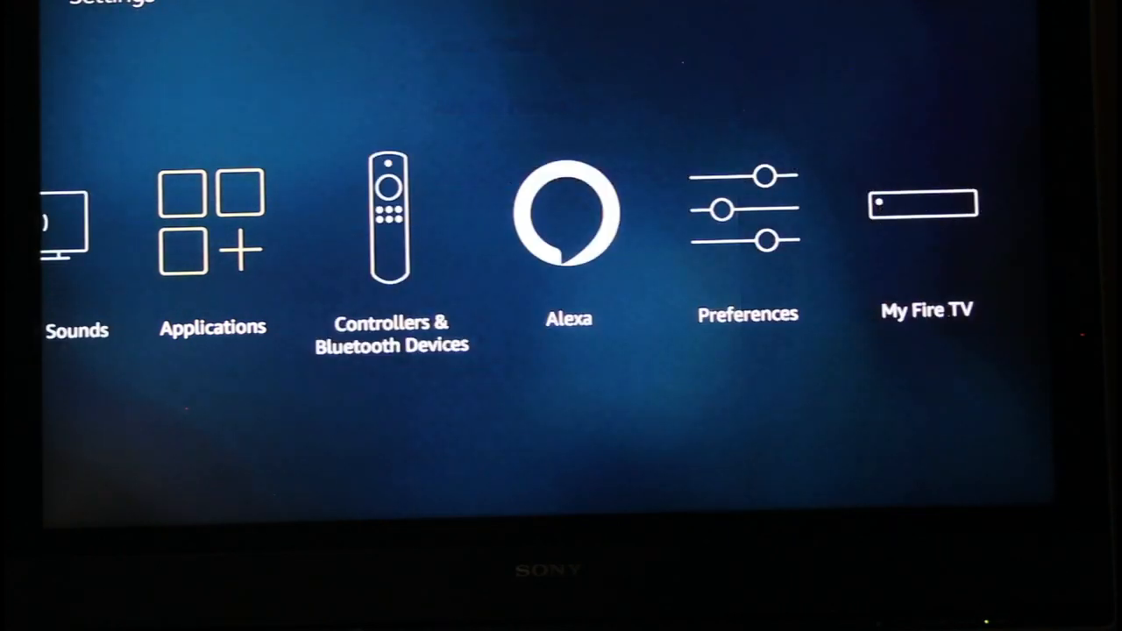
{"action": "scroll", "scroll_direction": "left", "scroll_amount": 3}
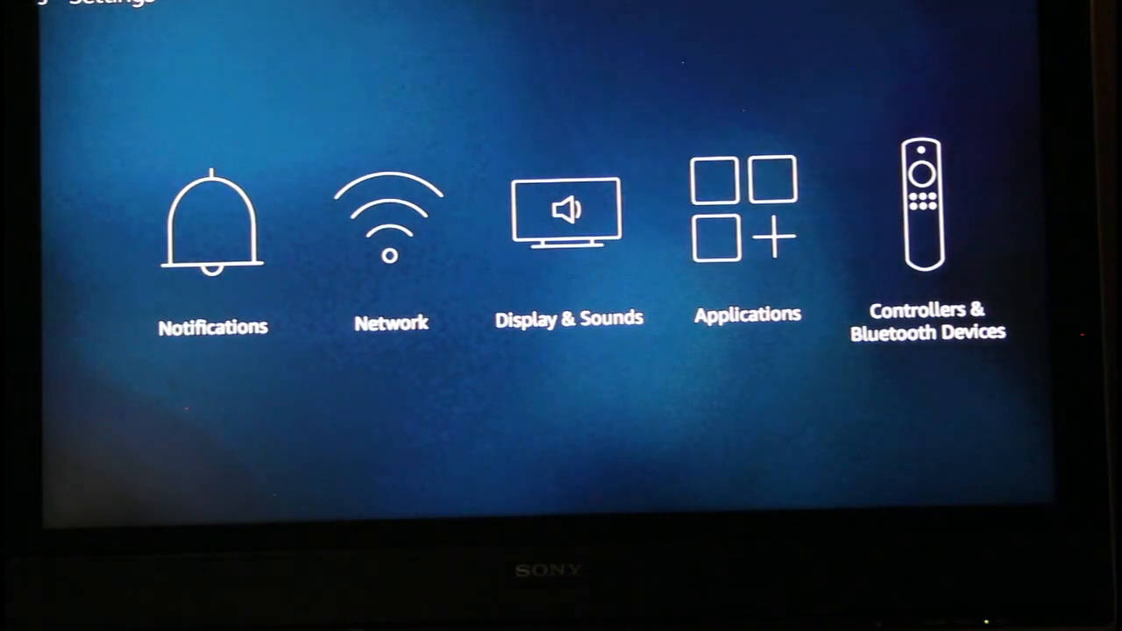